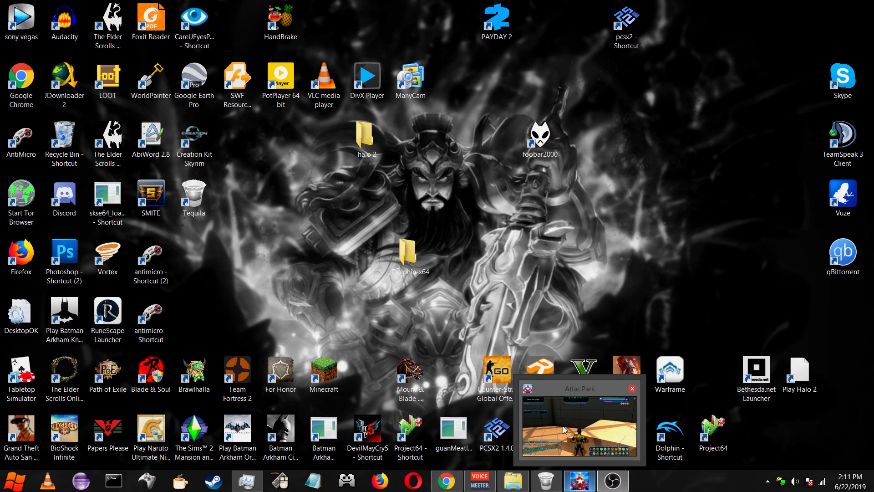
mouse_move(566, 445)
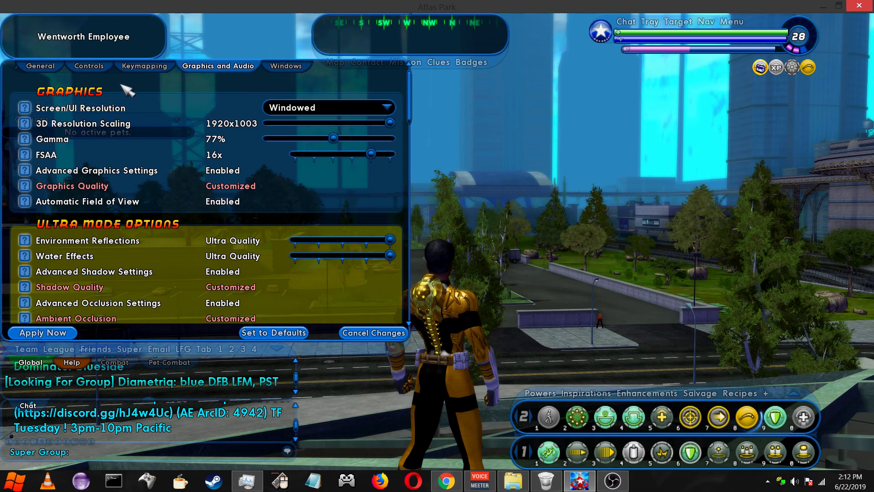
left_click(41, 65)
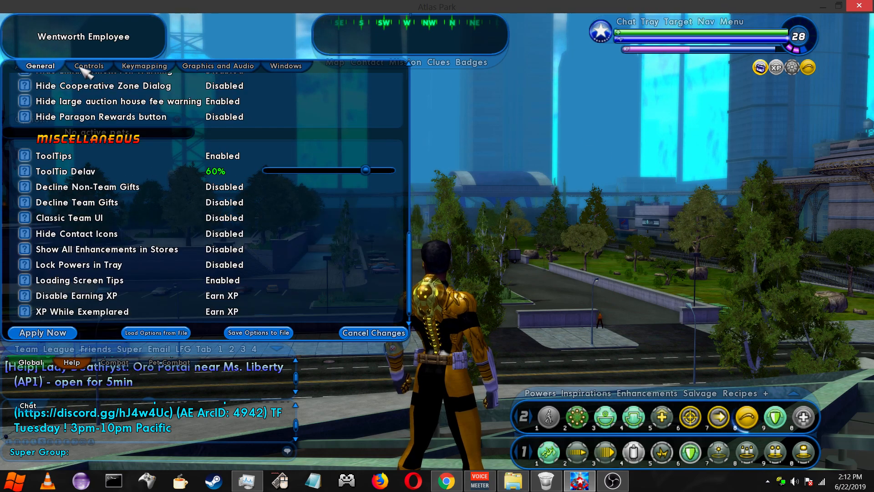
left_click(88, 65)
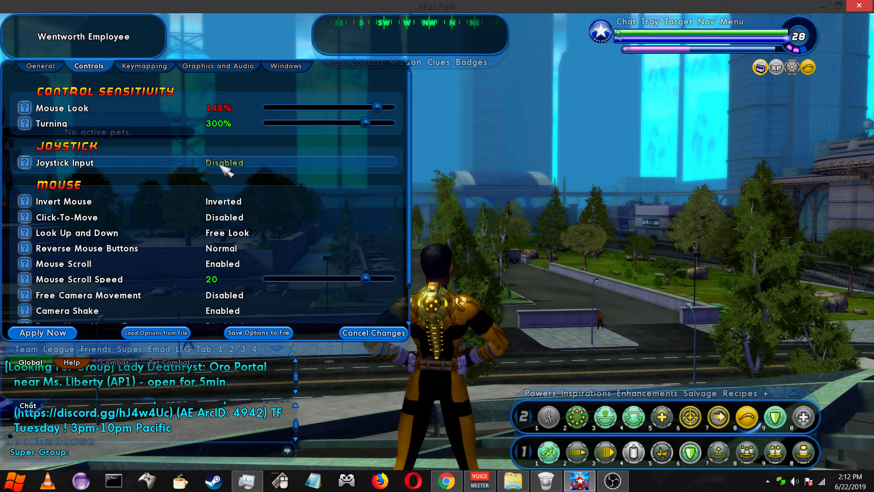
left_click(225, 162)
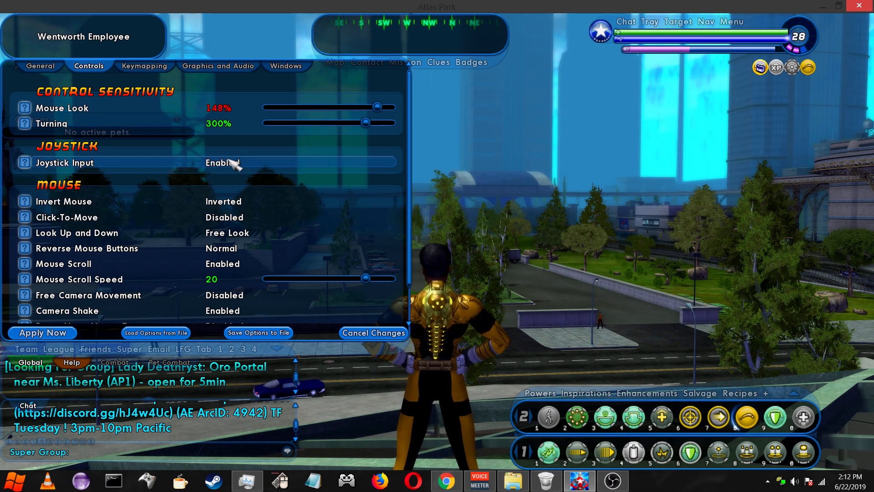
left_click(222, 162)
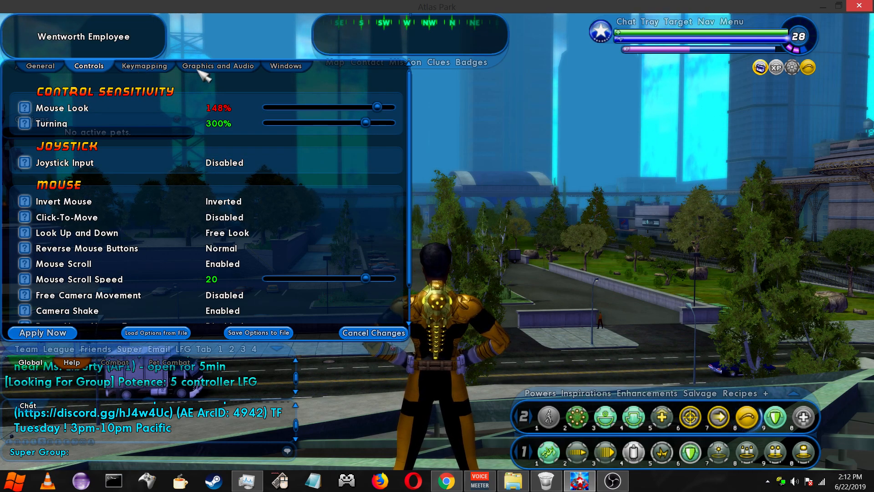
left_click(220, 66)
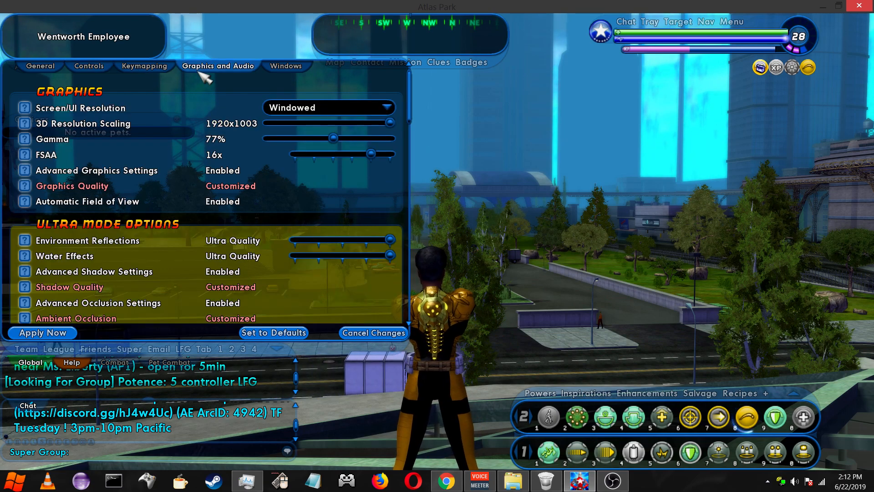
left_click(285, 65)
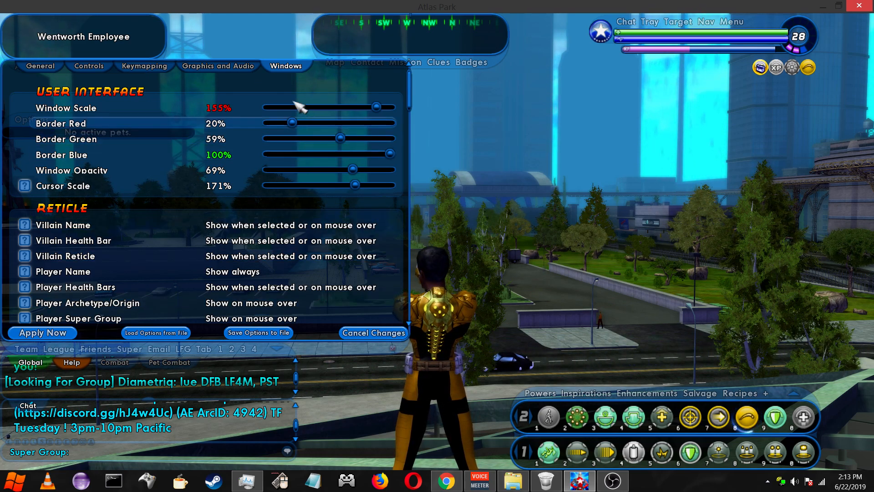
mouse_move(339, 113)
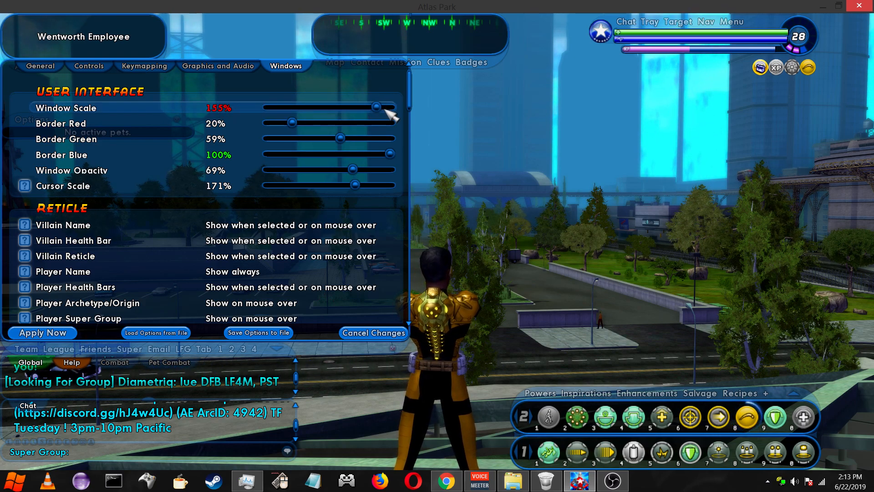
mouse_move(306, 131)
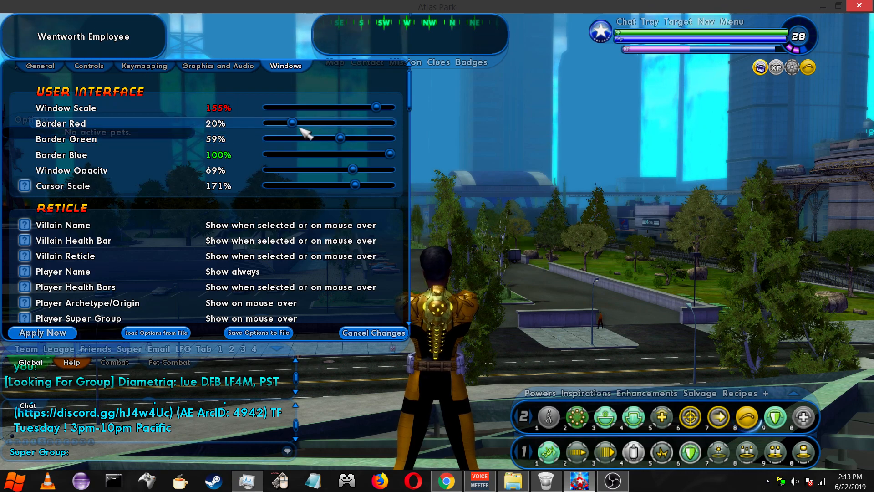
mouse_move(299, 191)
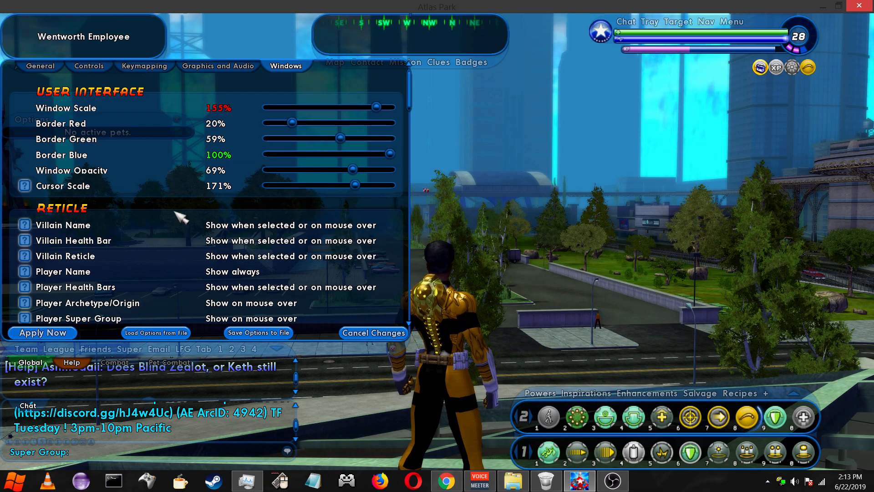
scroll("down", 3)
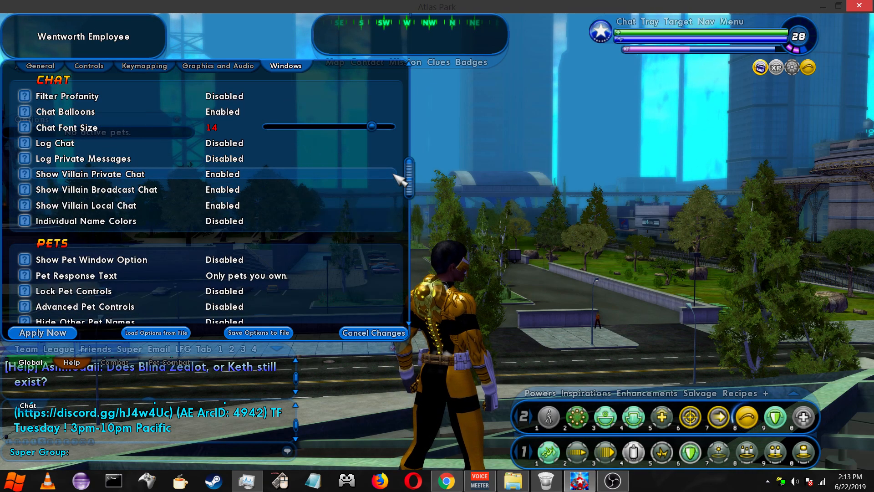
scroll("down", 3)
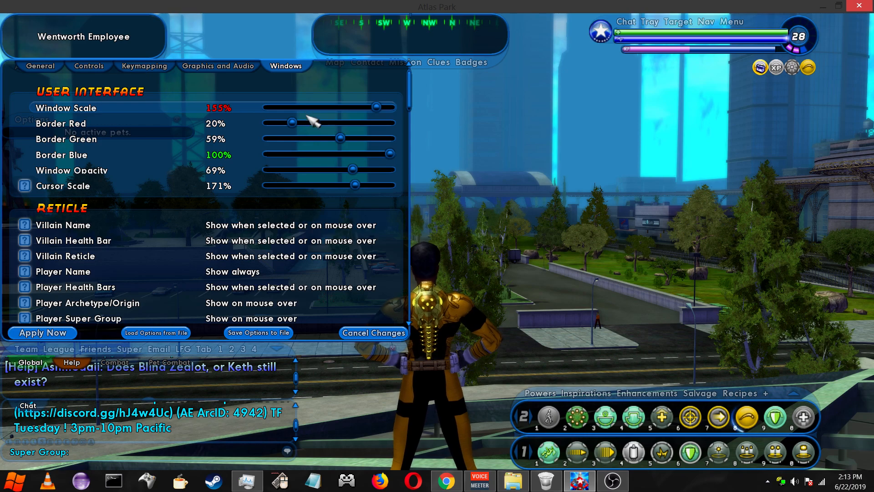
mouse_move(386, 190)
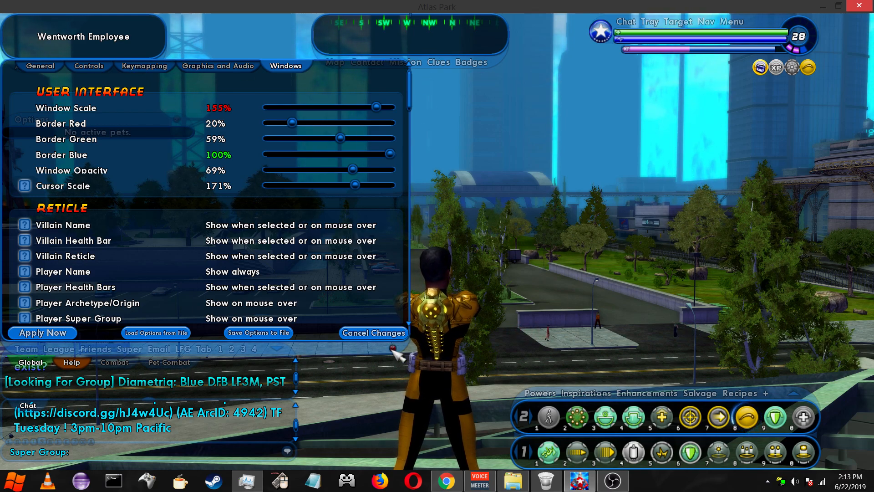
left_click(374, 332)
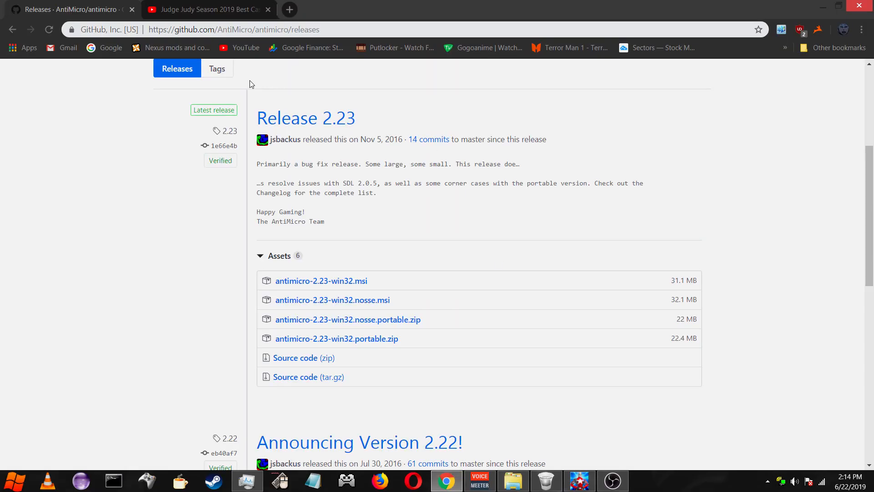
mouse_move(240, 99)
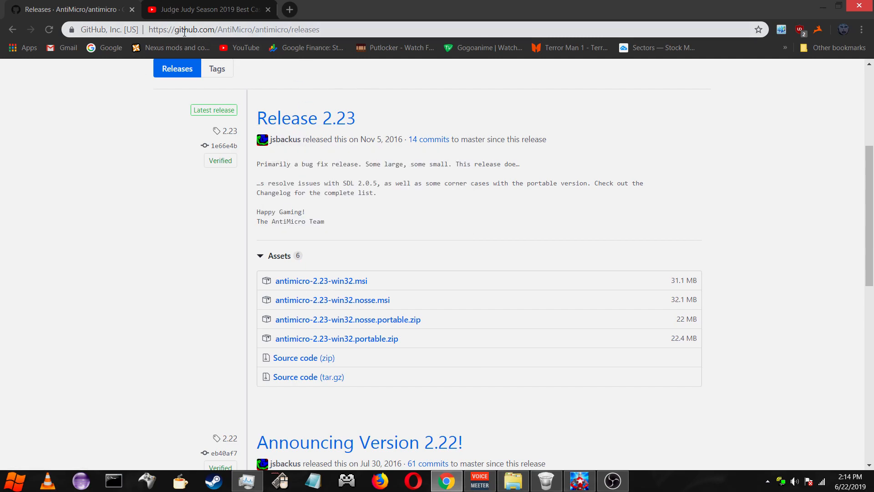
mouse_move(260, 30)
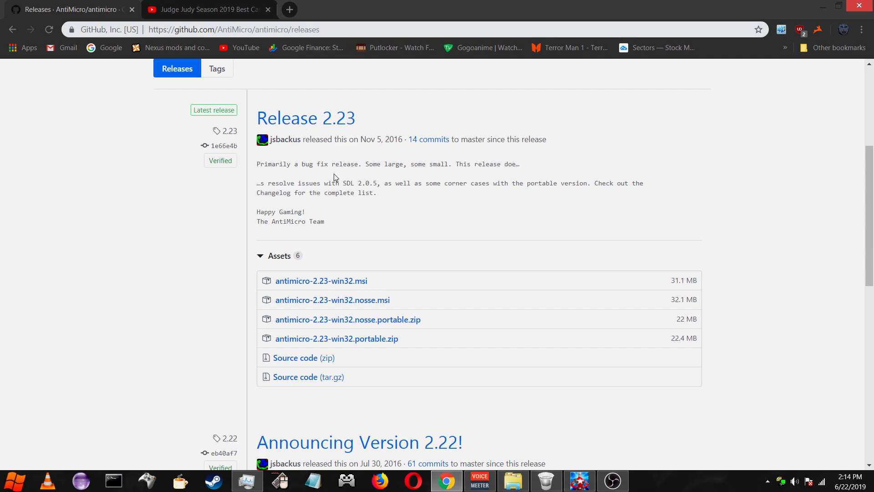
mouse_move(348, 189)
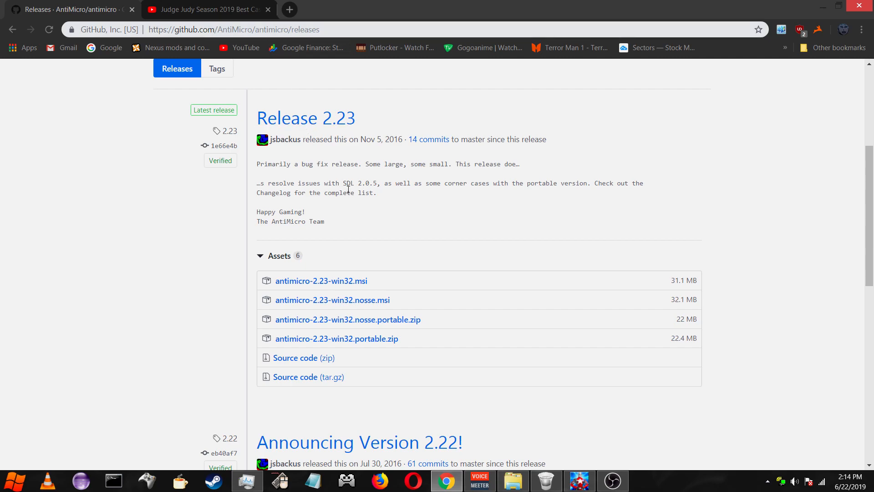
mouse_move(366, 210)
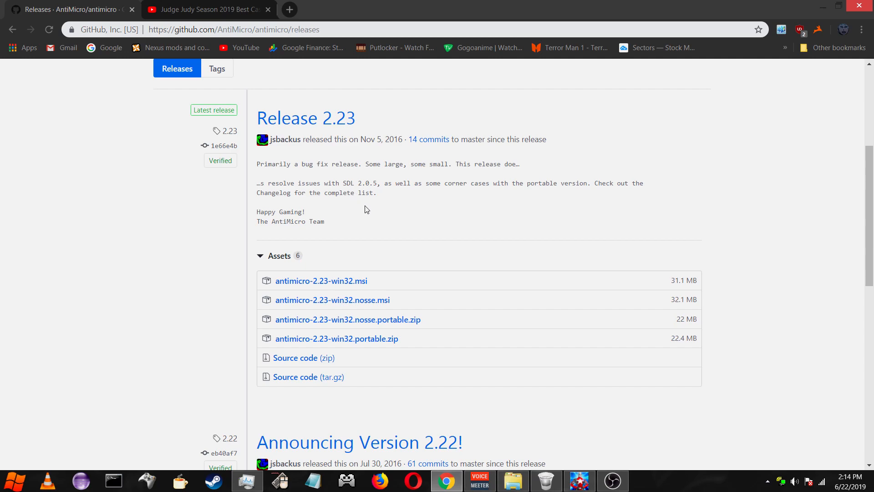
mouse_move(374, 215)
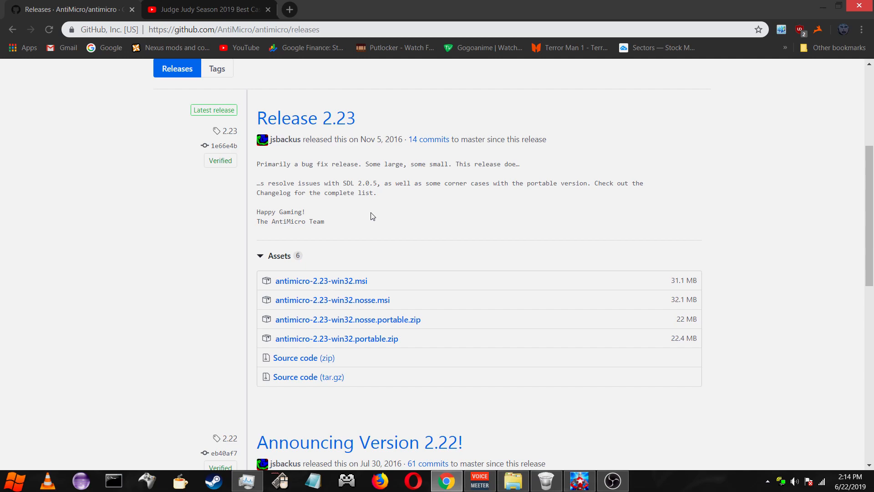
mouse_move(387, 63)
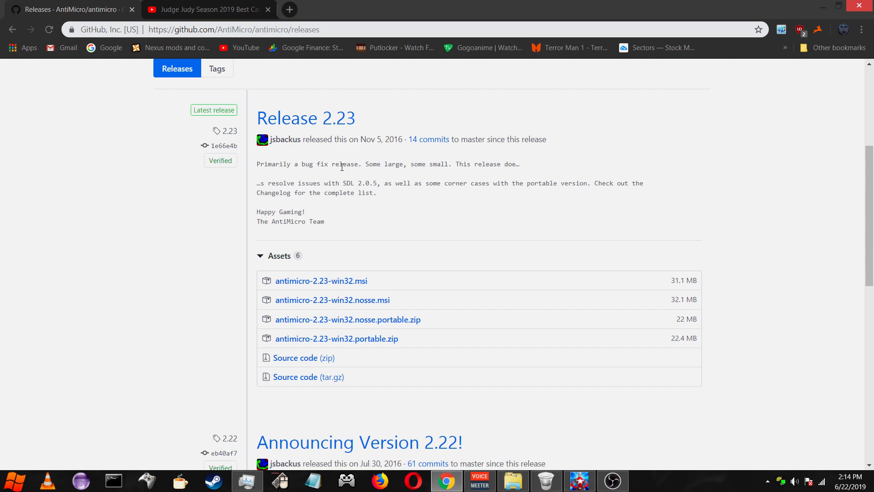
Look over the Release 2.23 assets, then minimise Chrome to show the desktop shortcuts
scroll("up", 3)
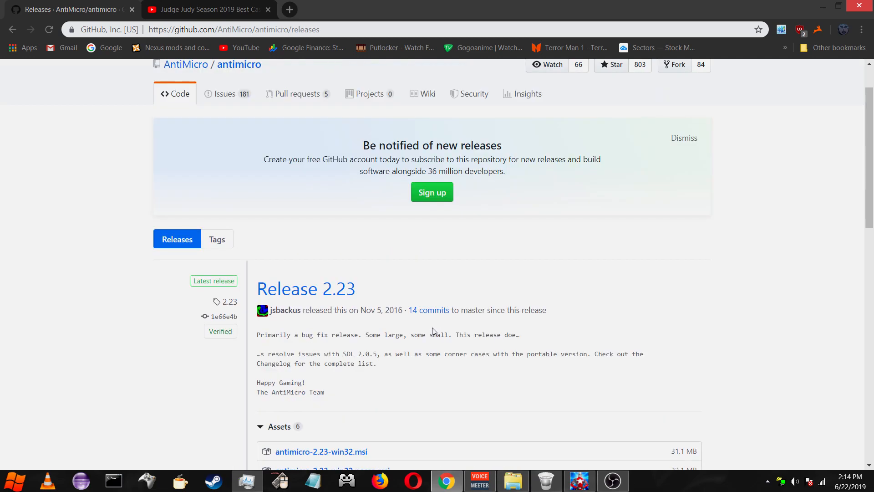
scroll("down", 3)
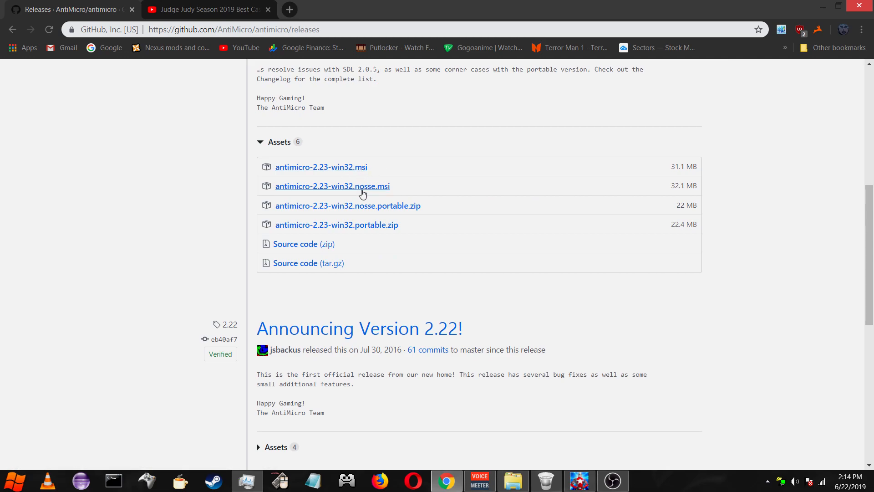
mouse_move(362, 206)
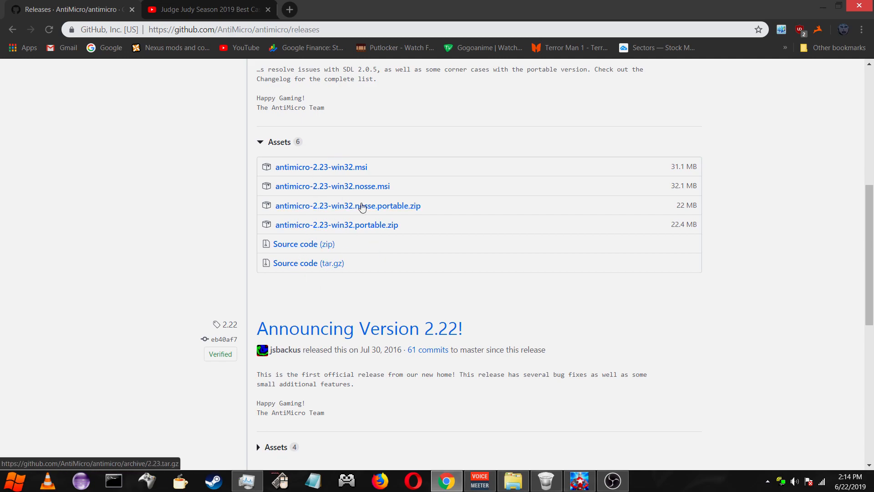
mouse_move(329, 170)
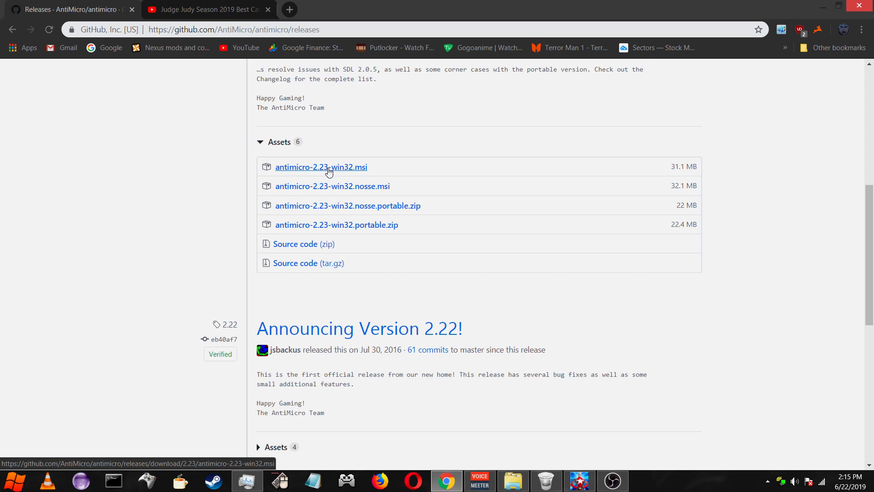
scroll("down", 3)
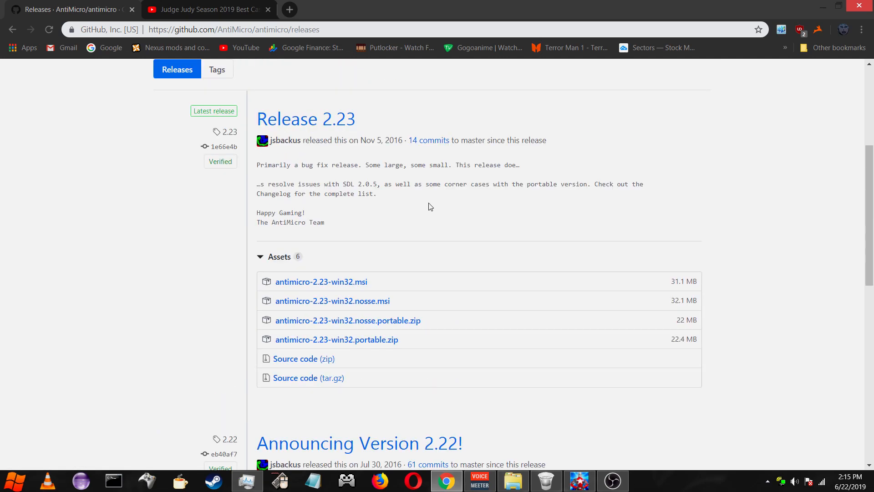
mouse_move(275, 205)
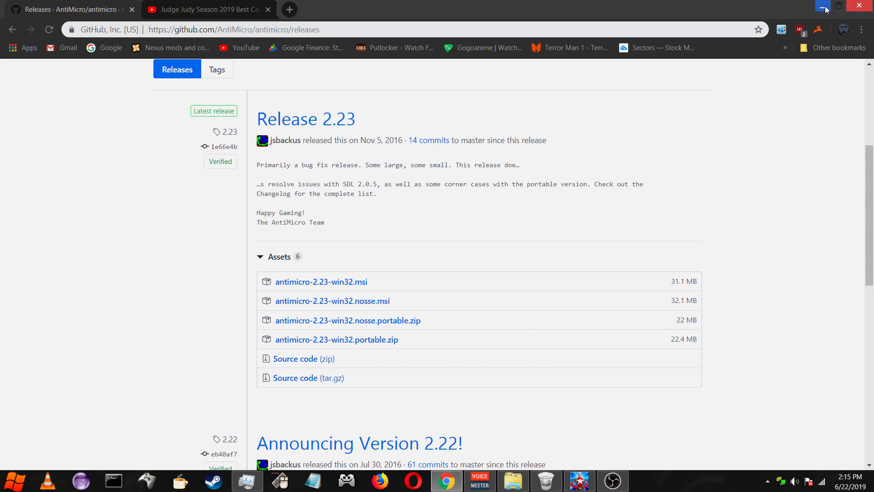
left_click(821, 5)
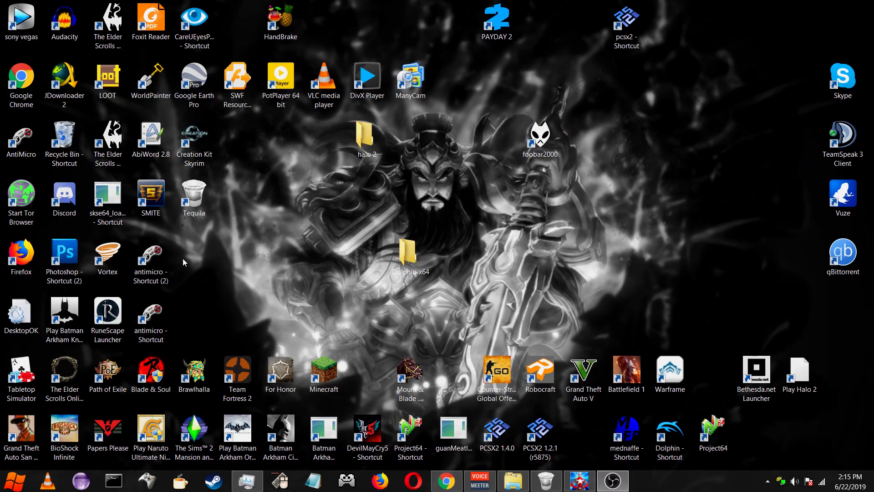
mouse_move(194, 384)
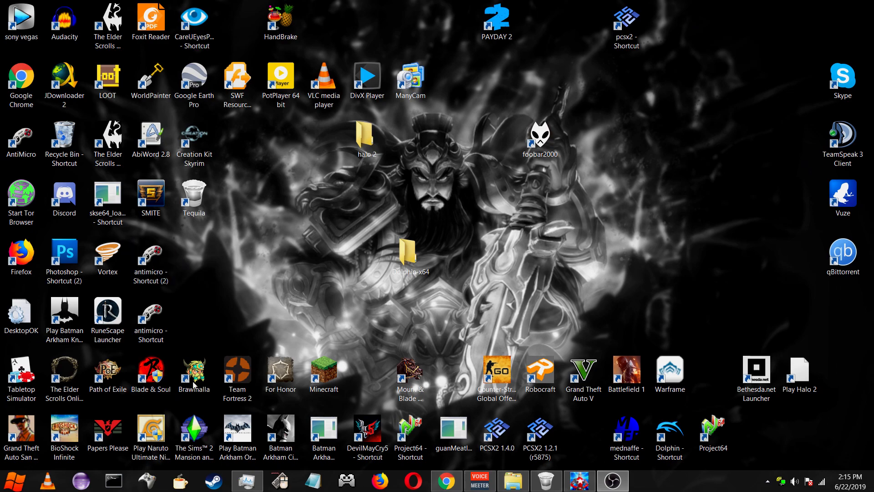
left_click(151, 370)
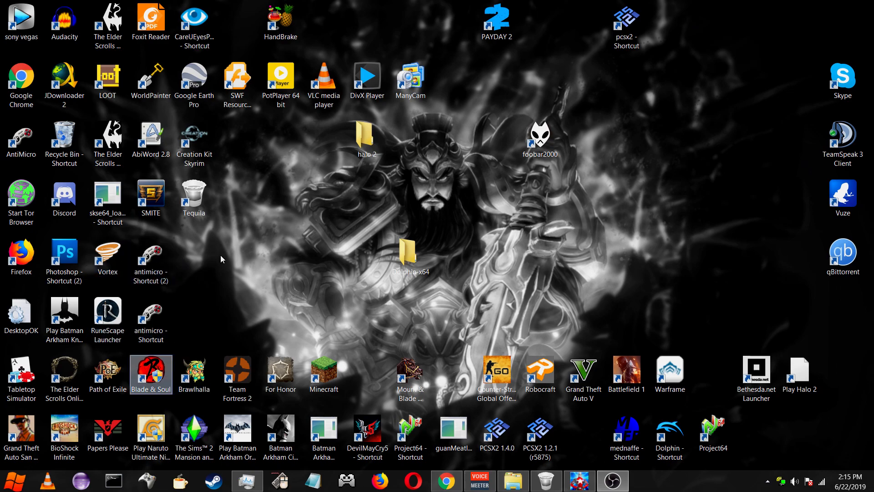
left_click(151, 256)
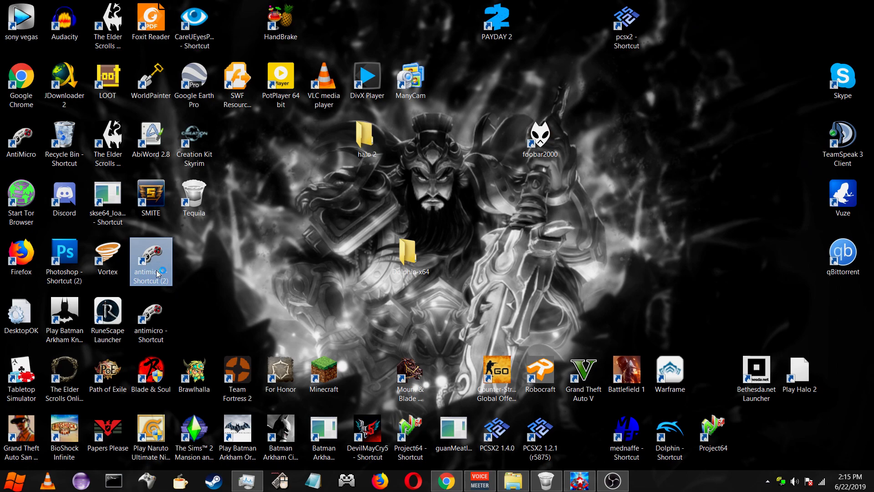
double_click(151, 261)
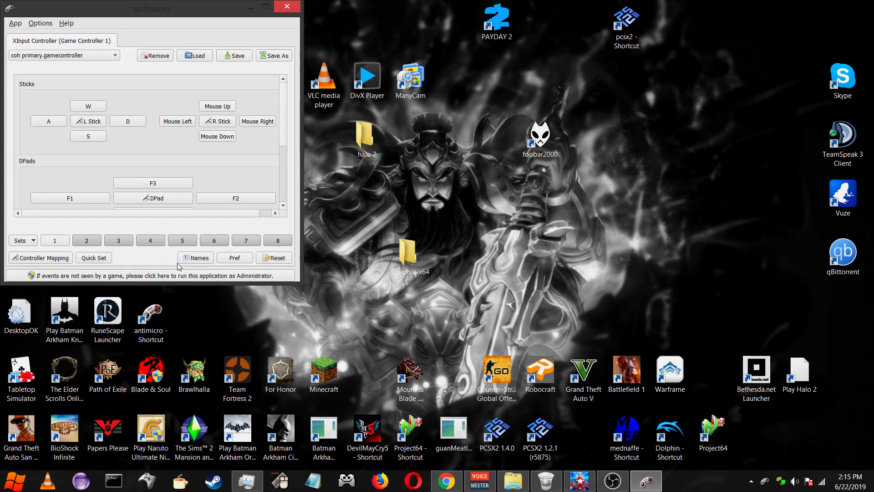
mouse_move(228, 283)
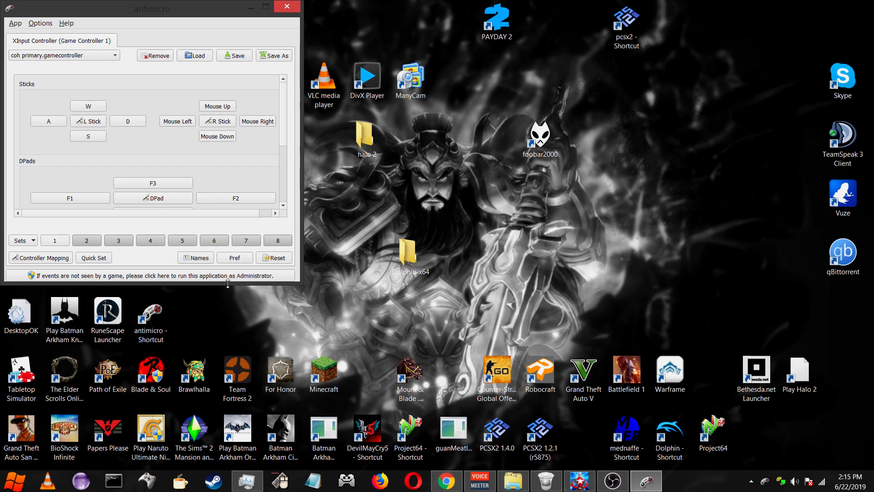
mouse_move(201, 305)
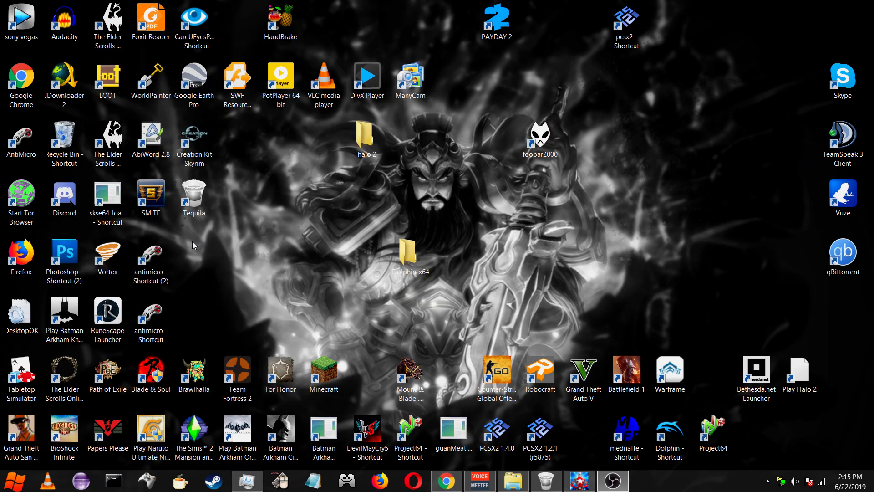
Restore AntiMicro from the tray and choose <New> from the profile list
right_click(151, 257)
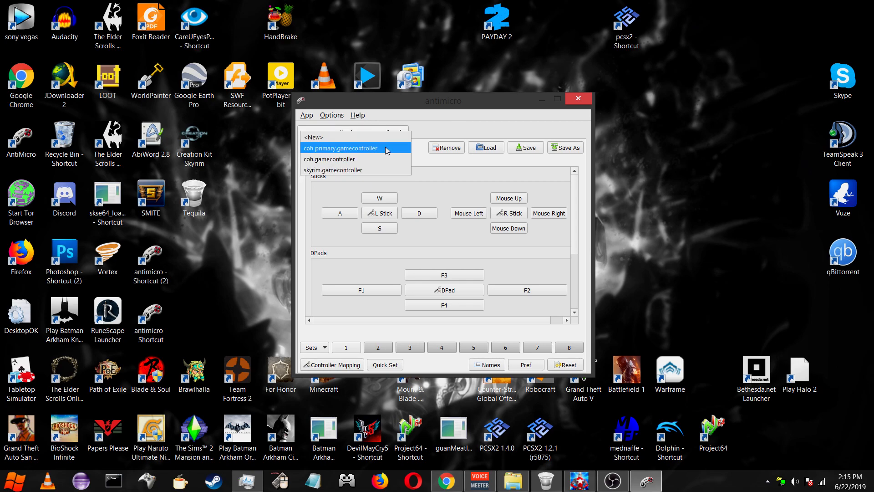
left_click(340, 148)
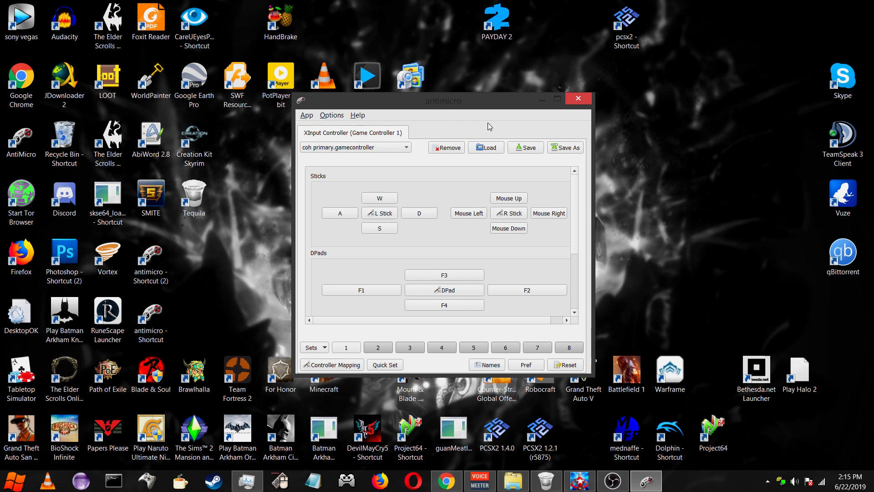
mouse_move(473, 133)
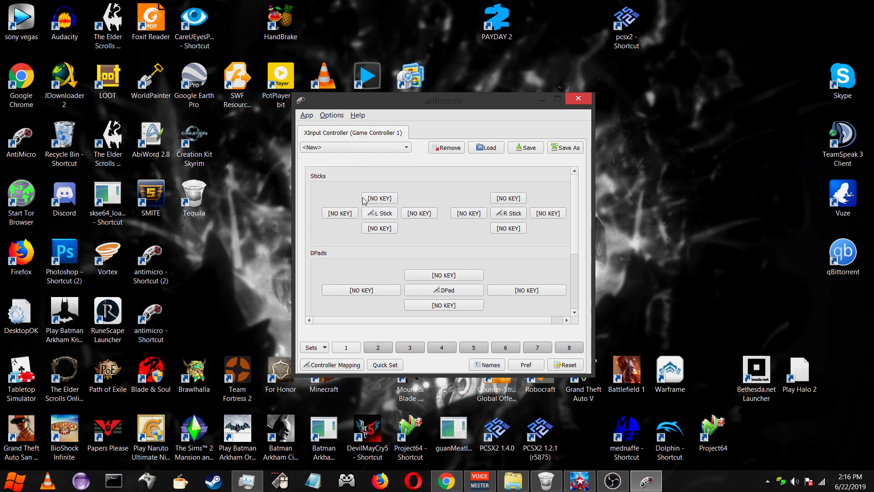
mouse_move(491, 123)
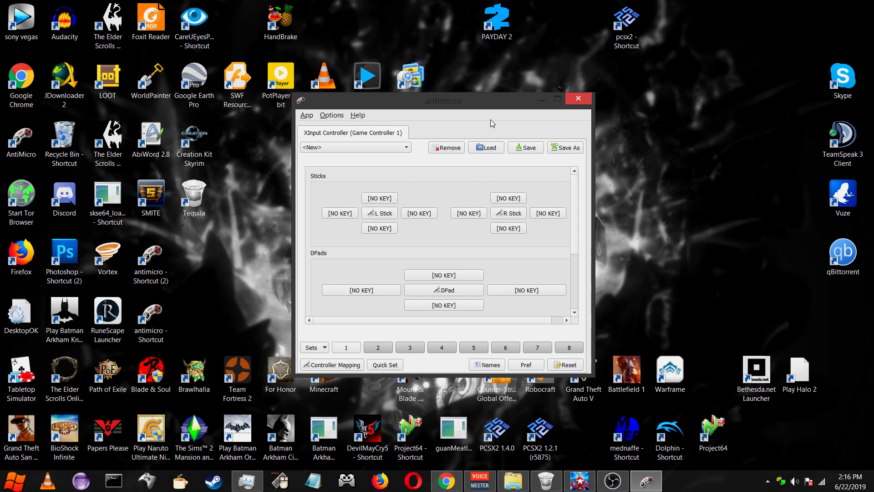
mouse_move(406, 212)
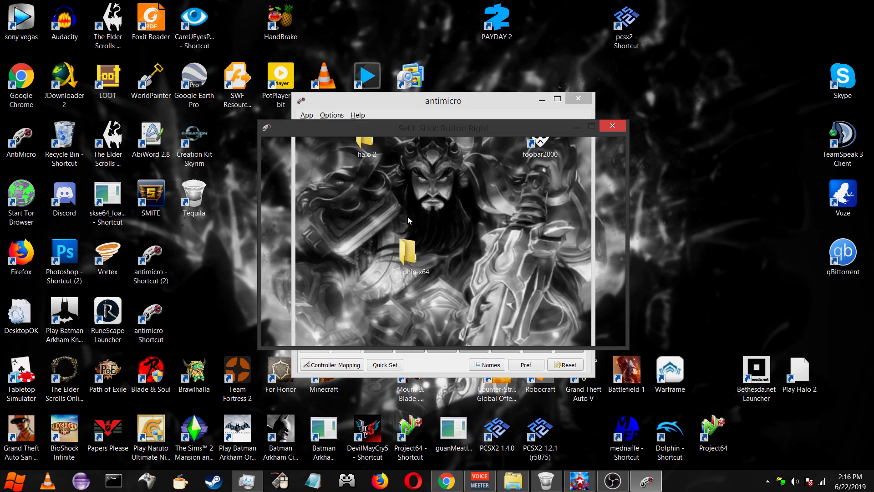
Assign D to the left stick's right direction
left_click(612, 125)
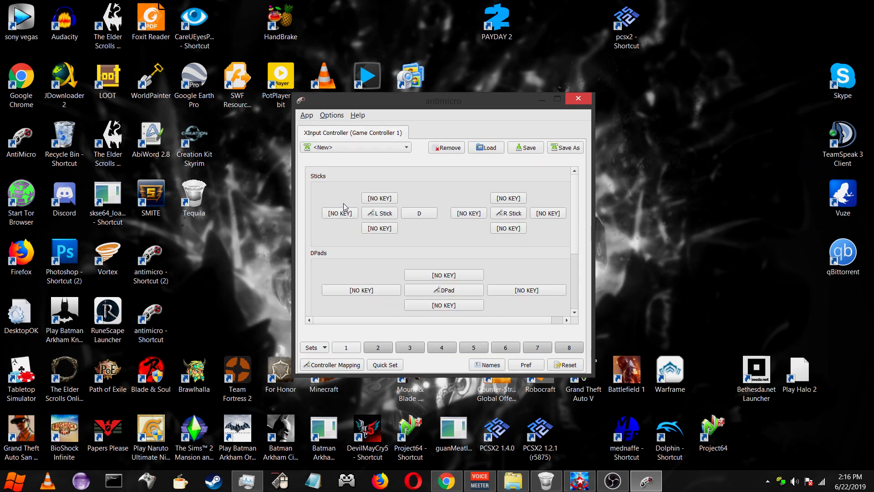
mouse_move(349, 214)
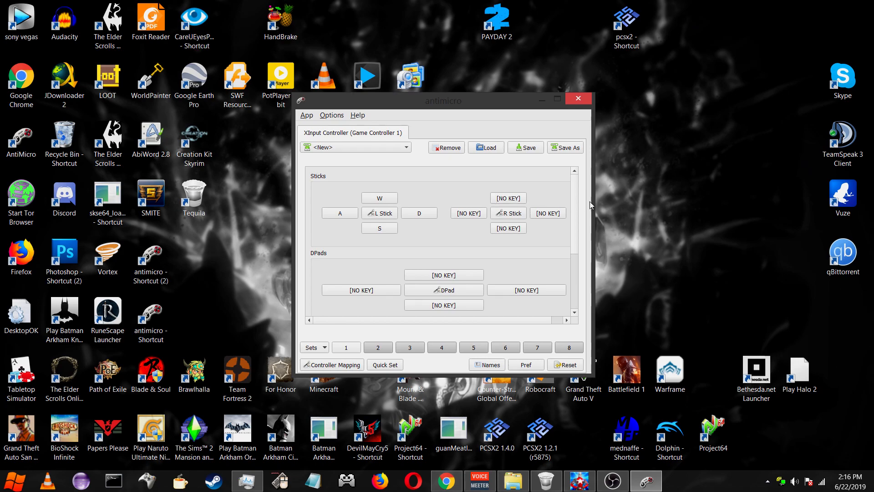
mouse_move(505, 226)
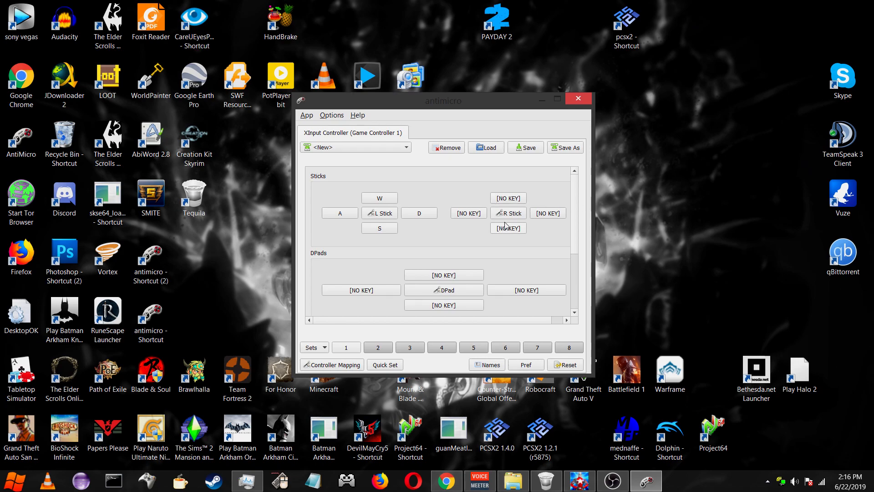
Set the R Stick preset to Mouse (Normal) after browsing the preset list
left_click(508, 213)
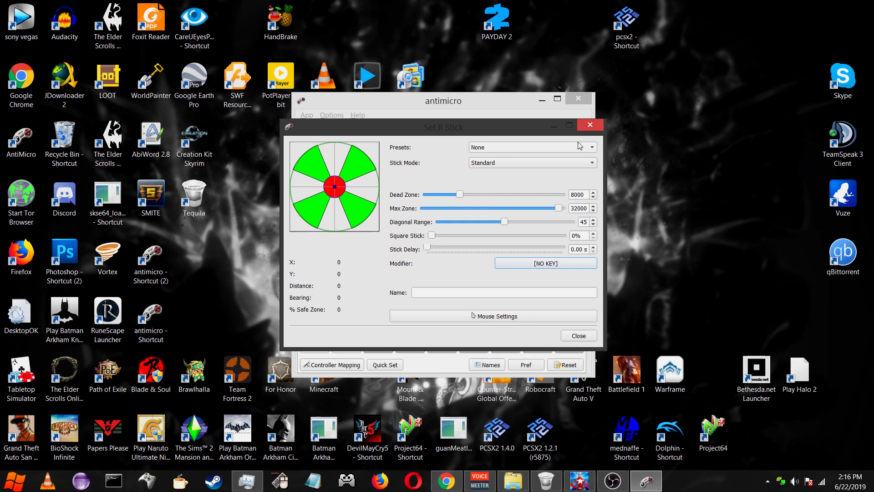
left_click(531, 147)
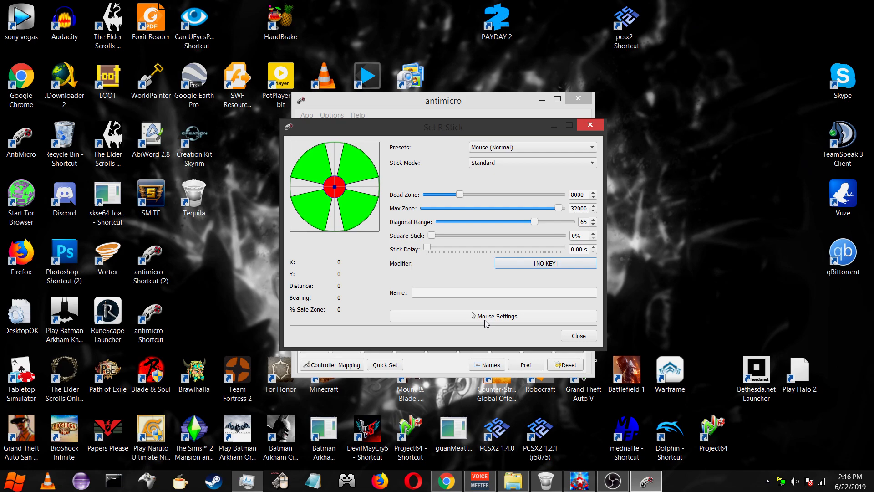
mouse_move(458, 198)
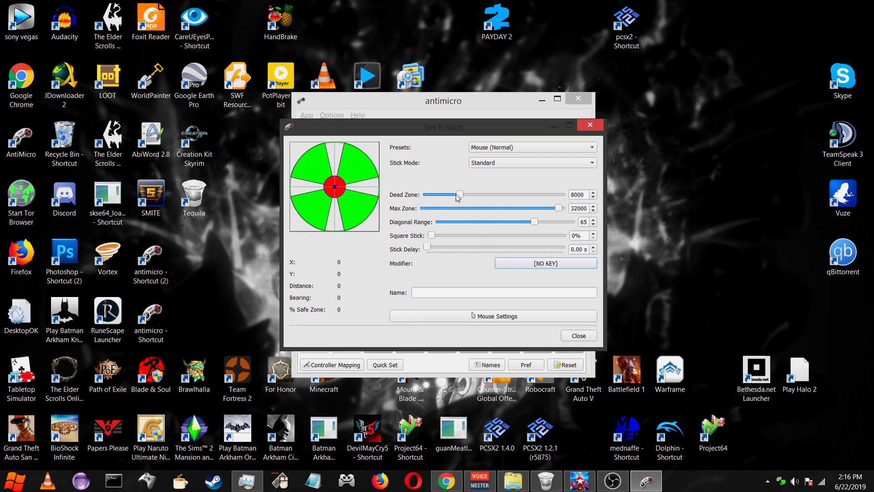
mouse_move(459, 193)
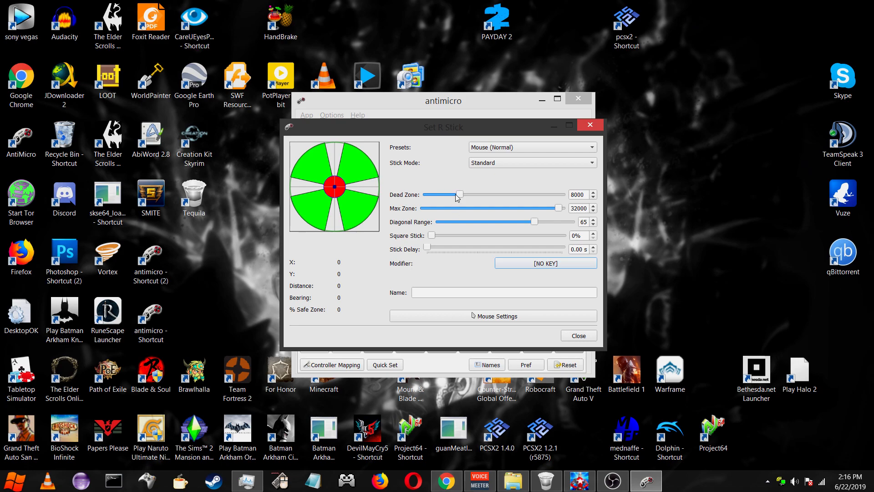
mouse_move(458, 194)
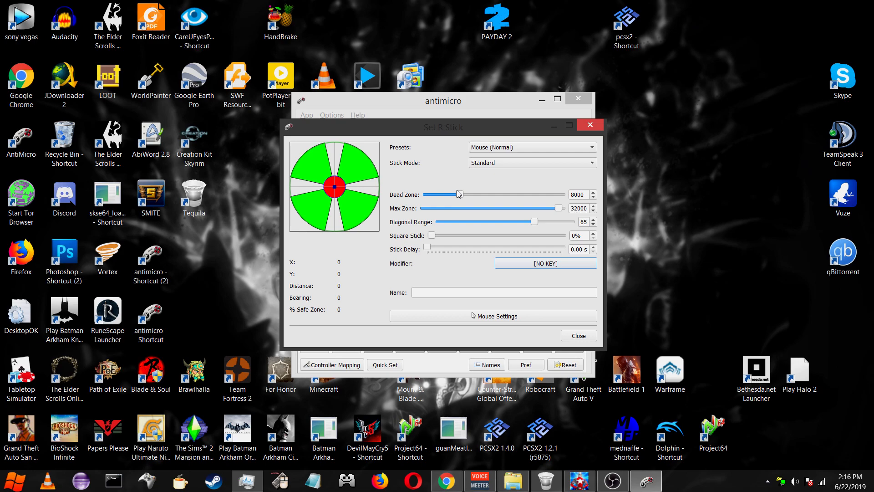
left_click(532, 148)
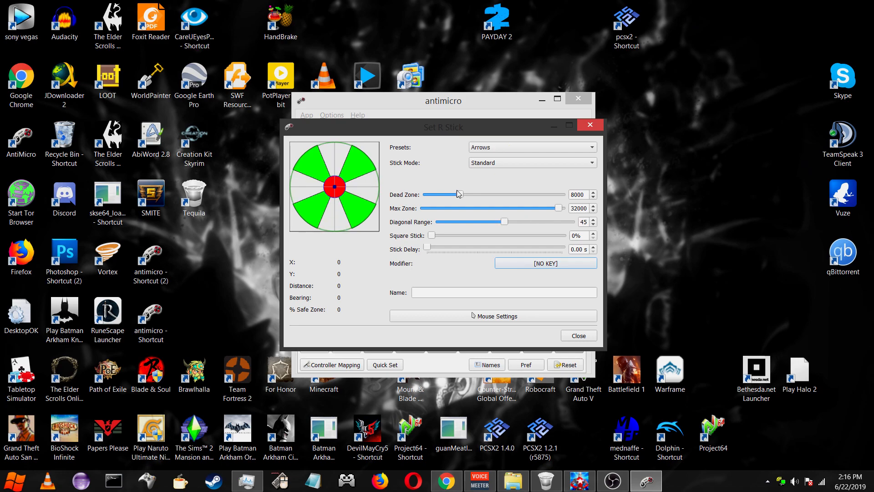
left_click(533, 147)
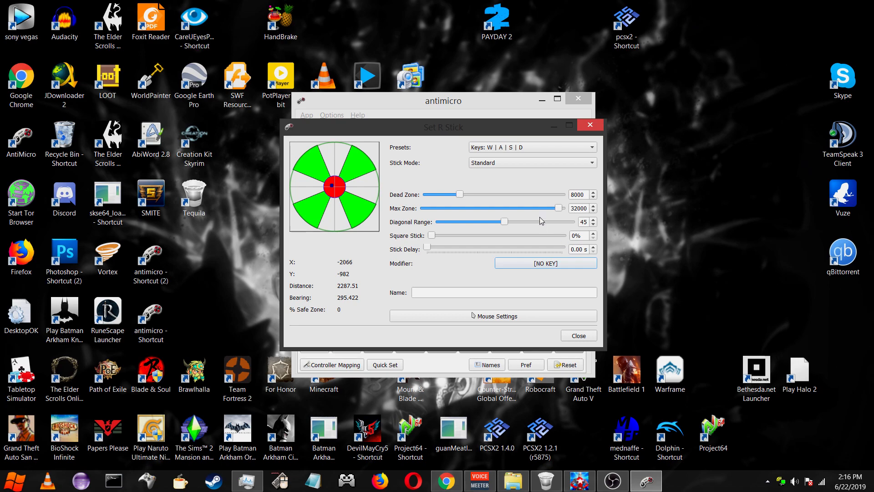
left_click(532, 146)
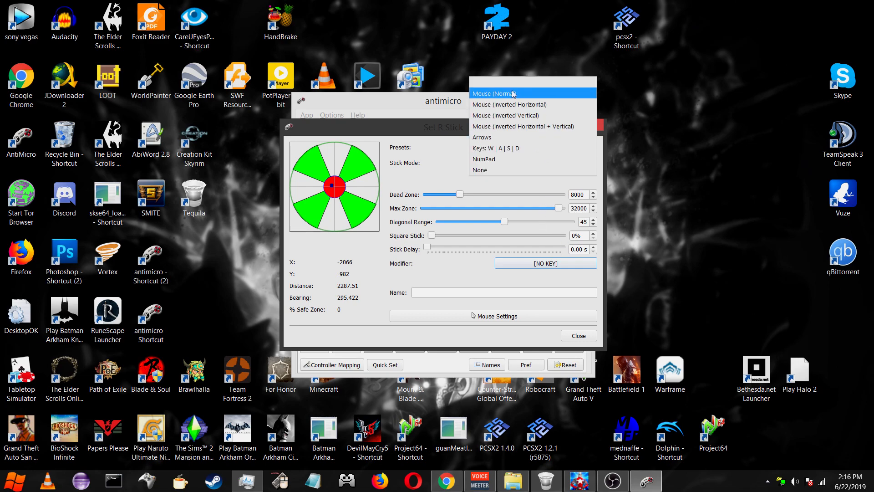
left_click(502, 93)
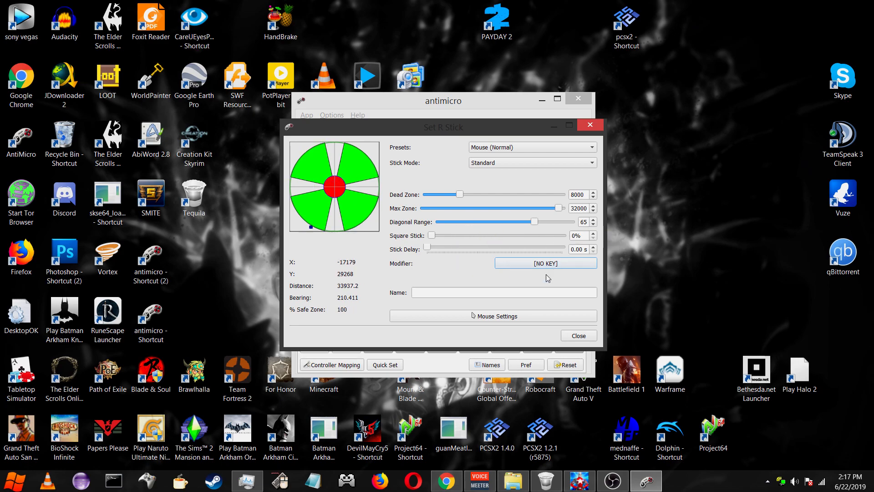
mouse_move(525, 262)
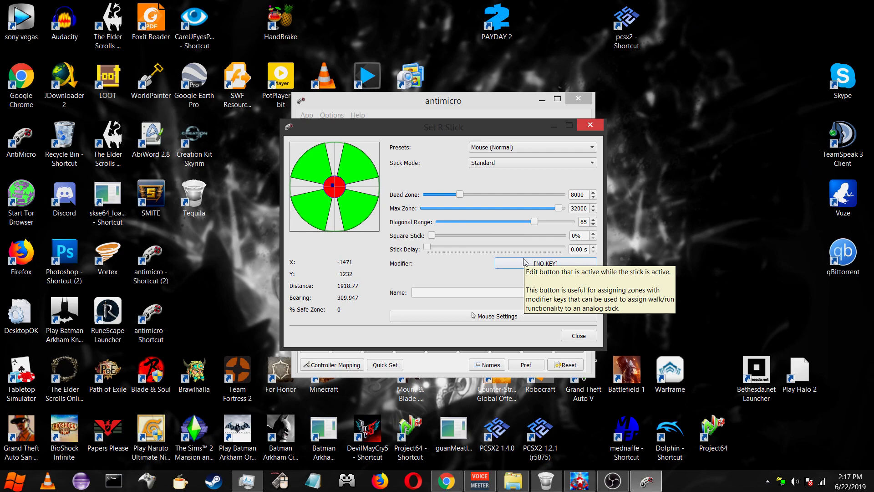
mouse_move(460, 193)
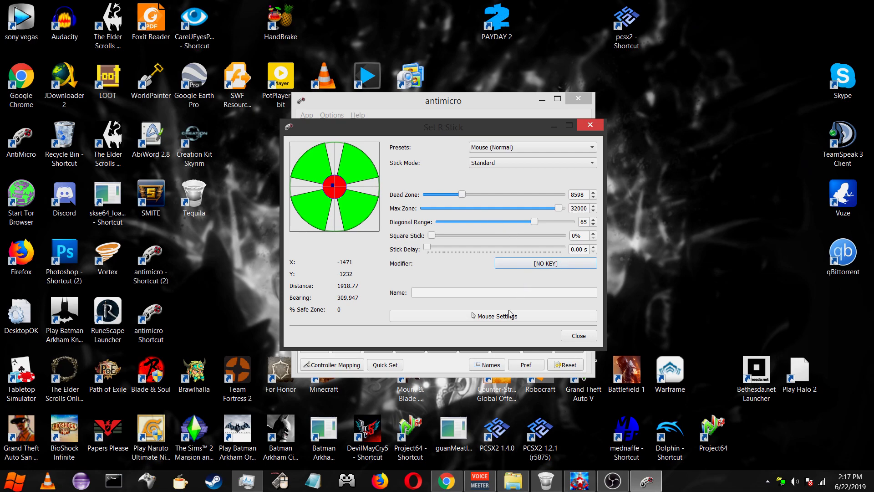
Show the Mouse Settings - R Stick window in cursor mode with both speeds at 50
left_click(494, 315)
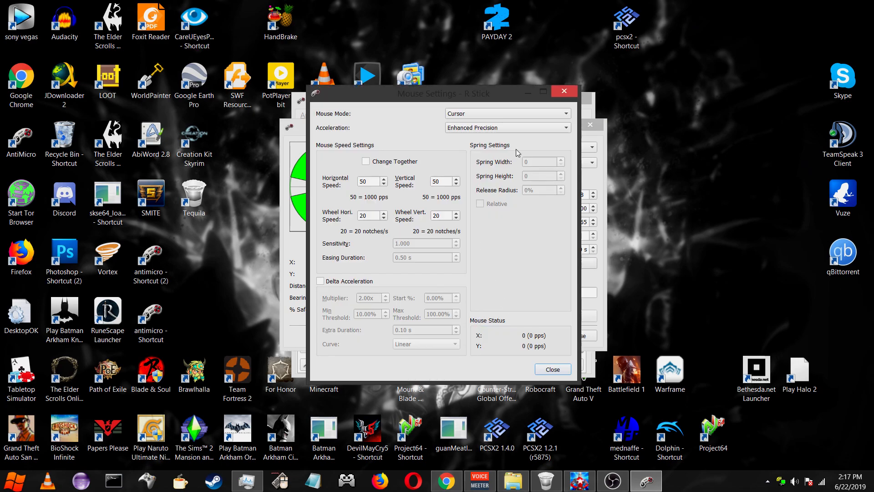
mouse_move(326, 223)
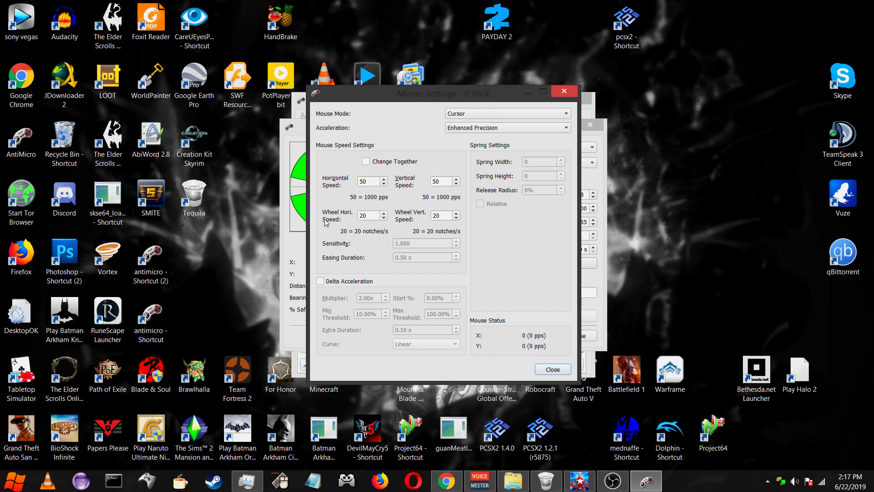
left_click(446, 181)
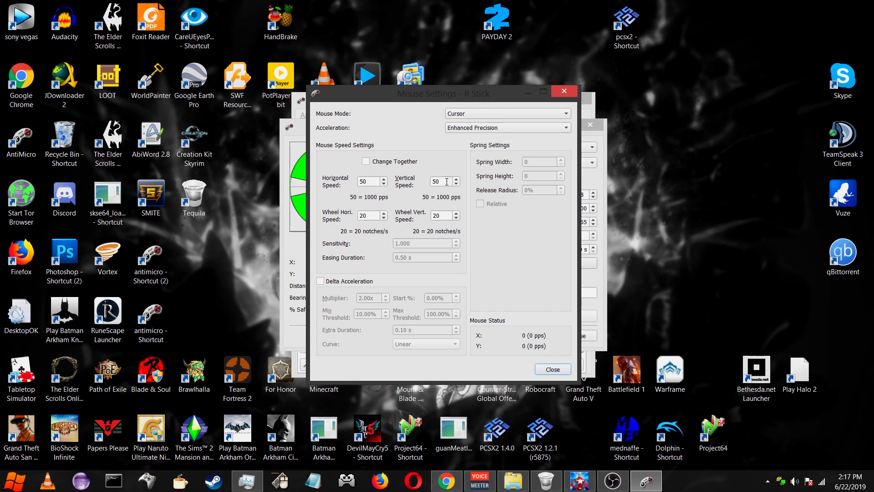
mouse_move(361, 194)
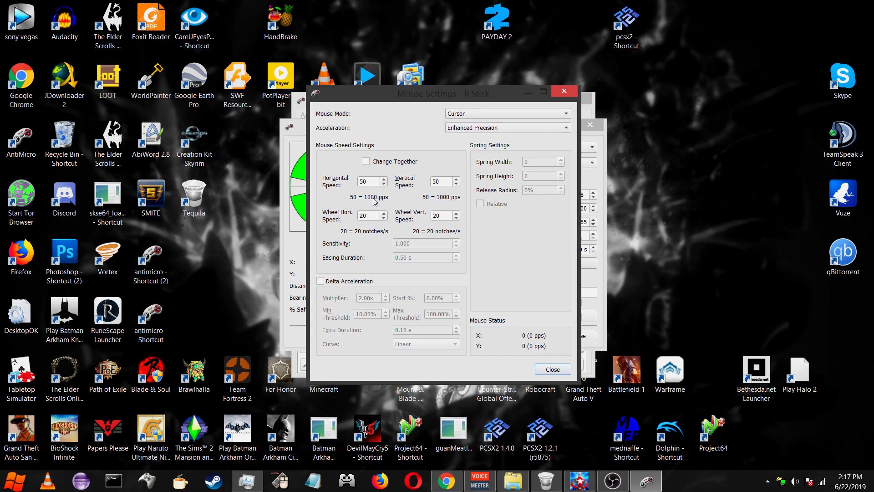
mouse_move(384, 173)
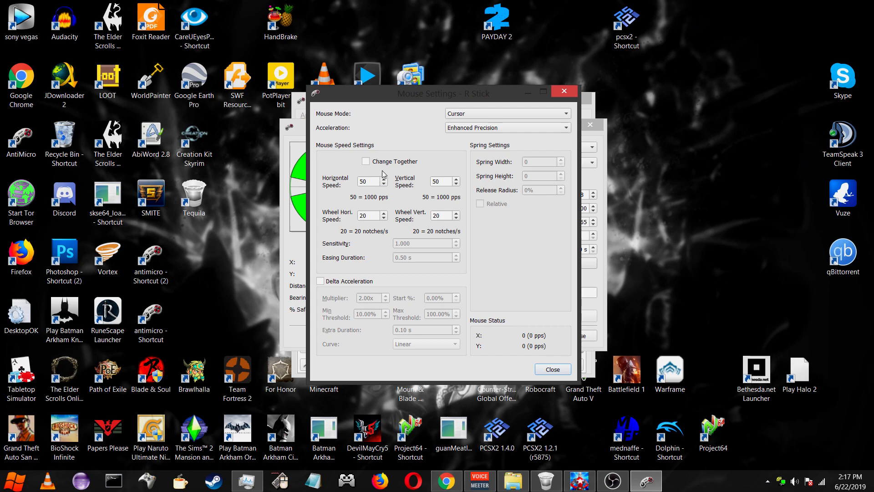
mouse_move(362, 190)
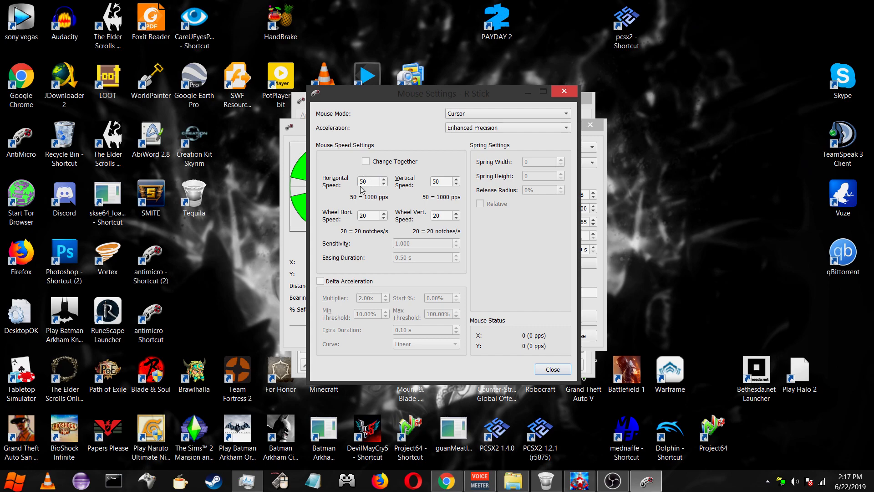
mouse_move(559, 377)
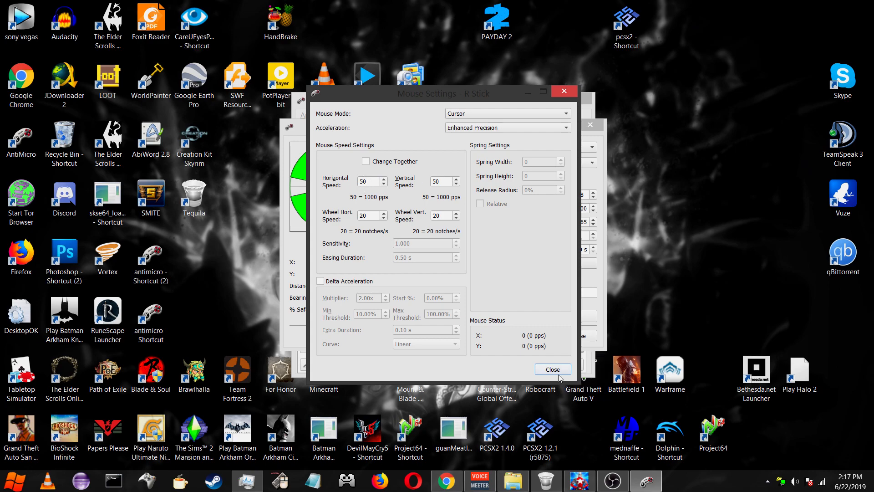
Close the right stick's dialogs and scroll down to the trigger mappings
left_click(553, 370)
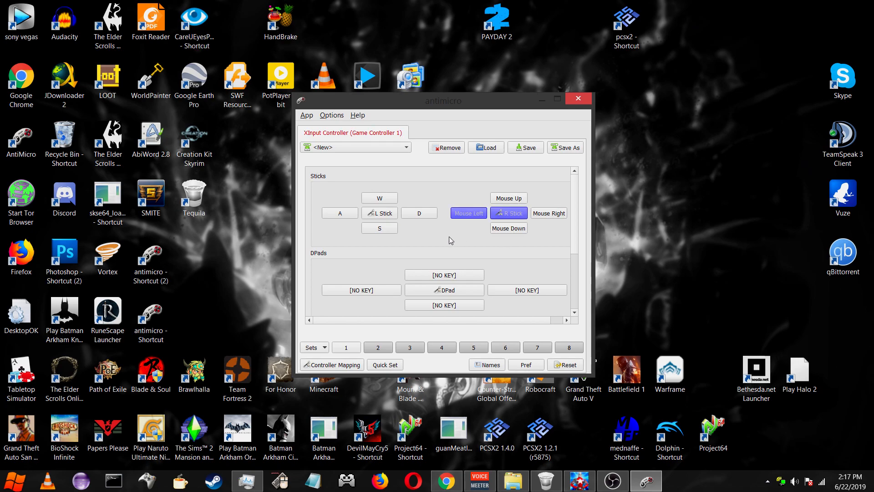
left_click(508, 199)
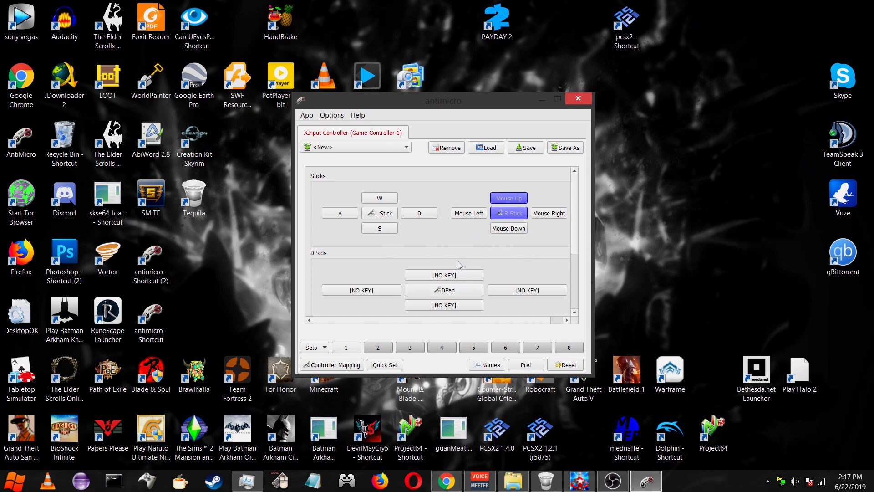
left_click(469, 213)
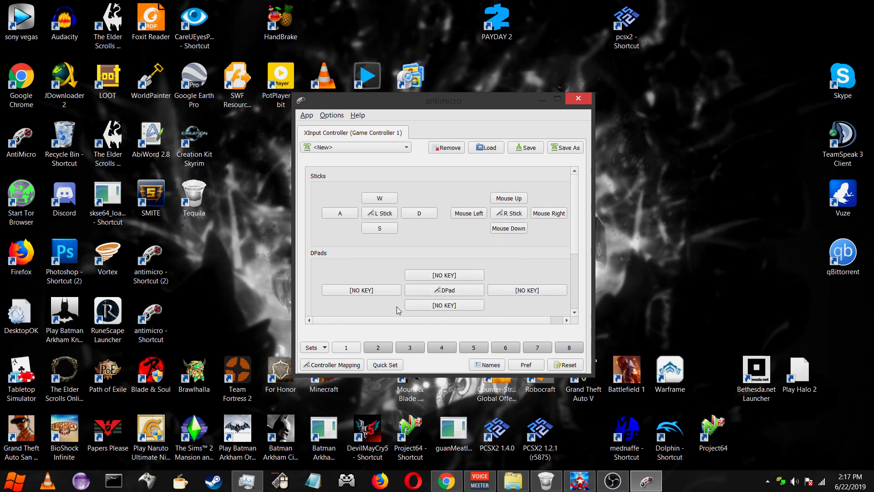
scroll("down", 3)
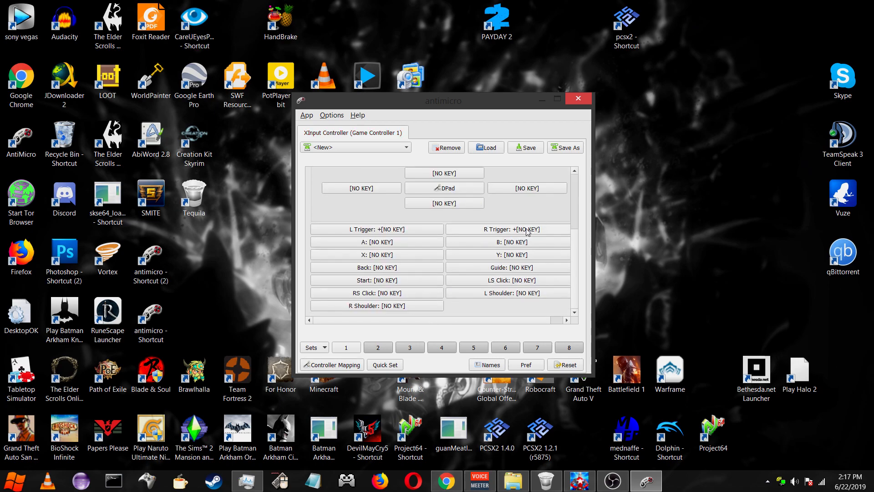
Assign Right Mouse Button to R Trigger and Left Mouse Button to L Trigger
left_click(507, 229)
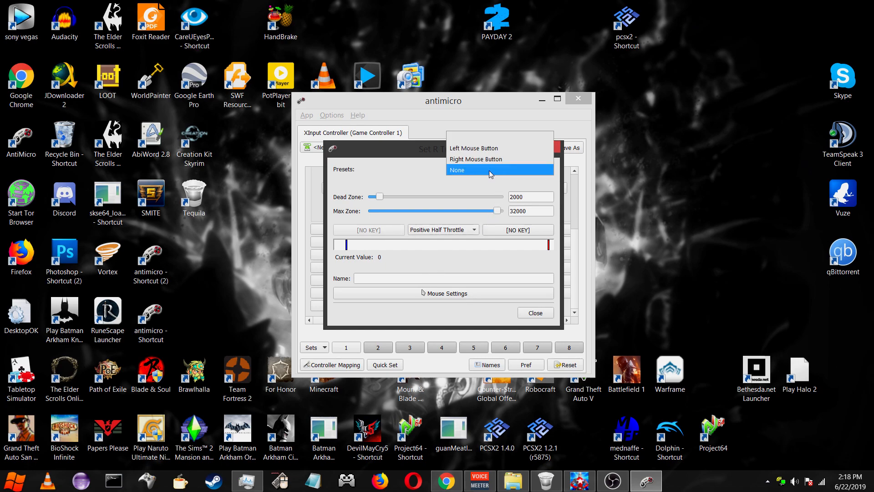
left_click(475, 158)
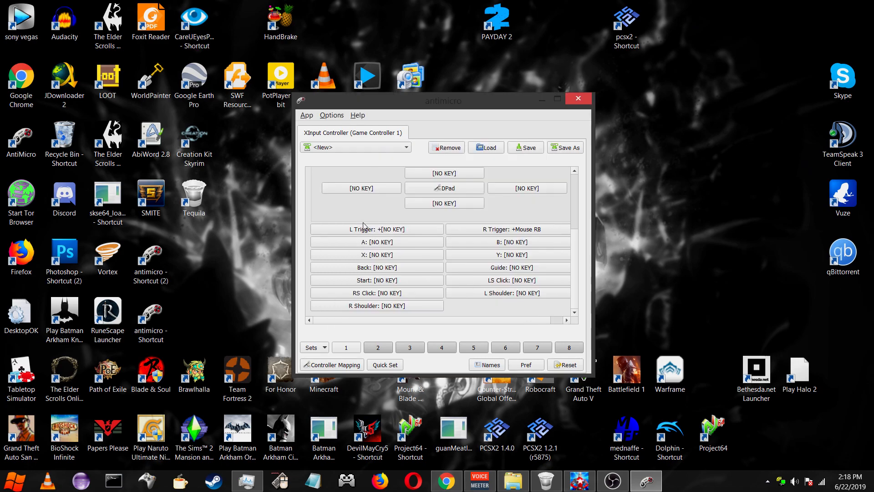
left_click(377, 230)
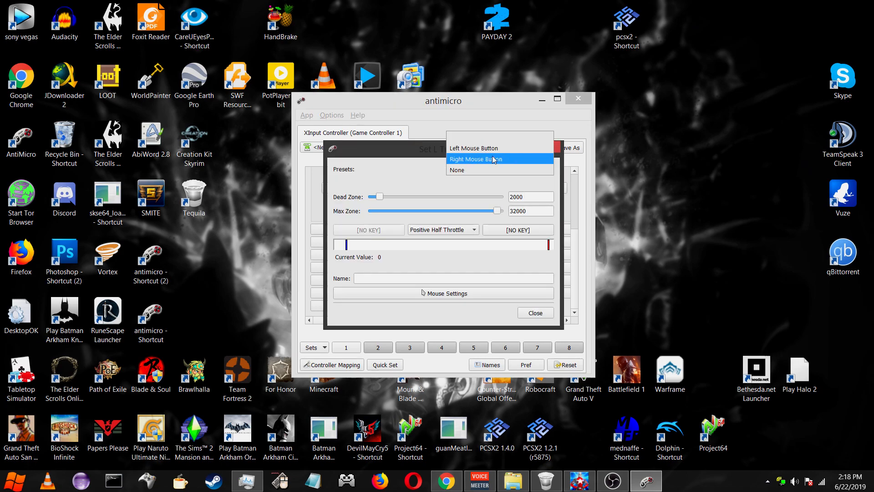
left_click(475, 159)
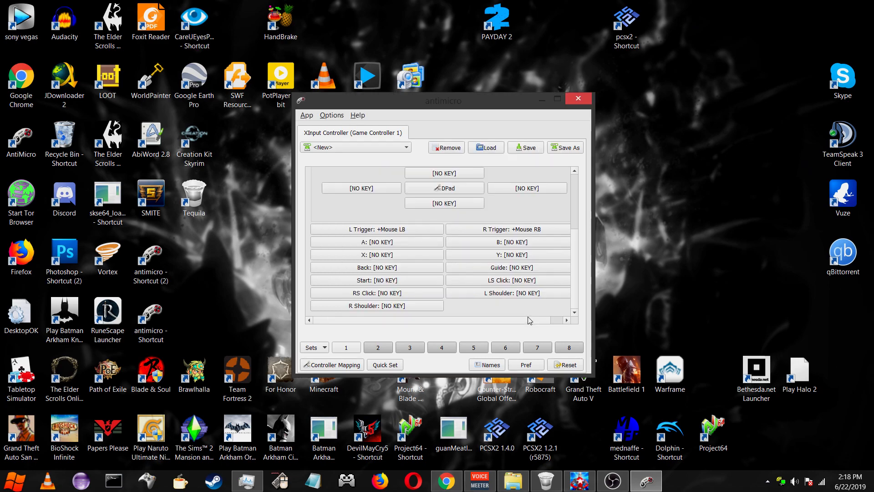
mouse_move(648, 481)
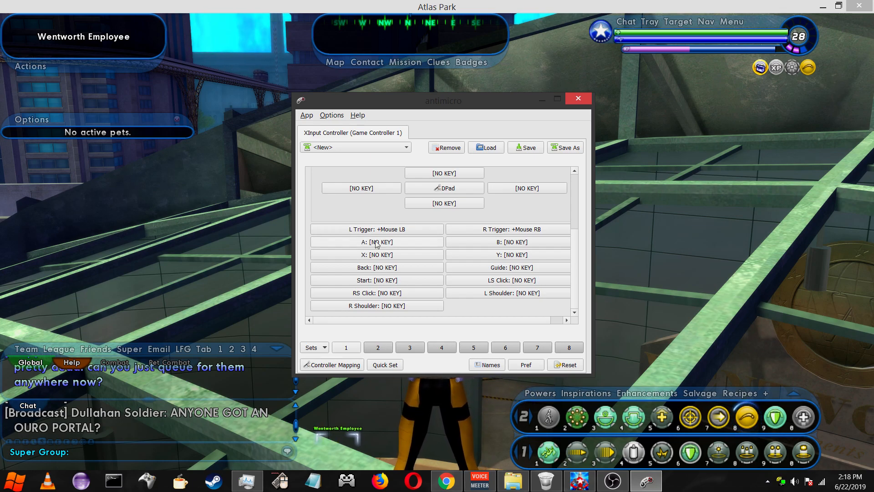
Assign SPACE to the A button and try it in City of Heroes
left_click(377, 242)
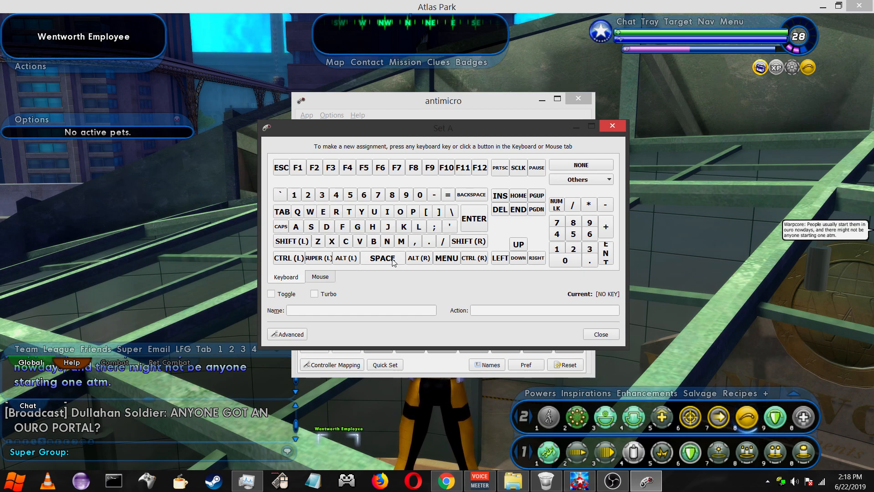
left_click(601, 334)
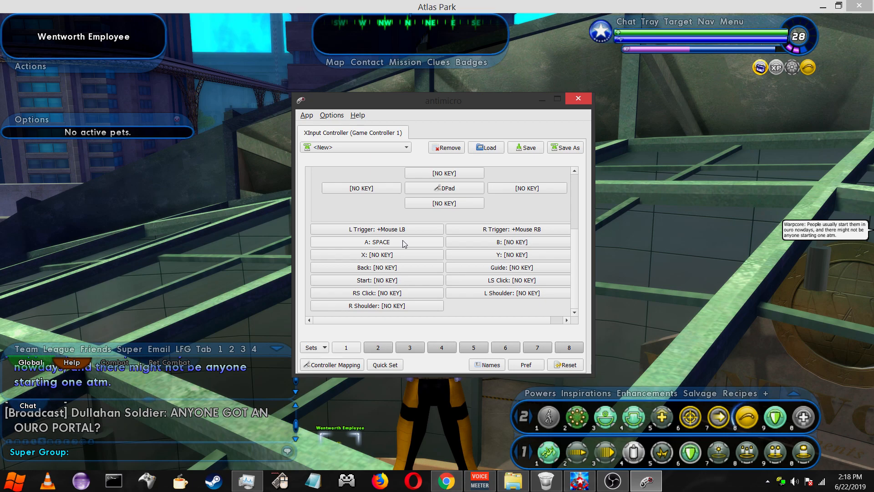
left_click(377, 242)
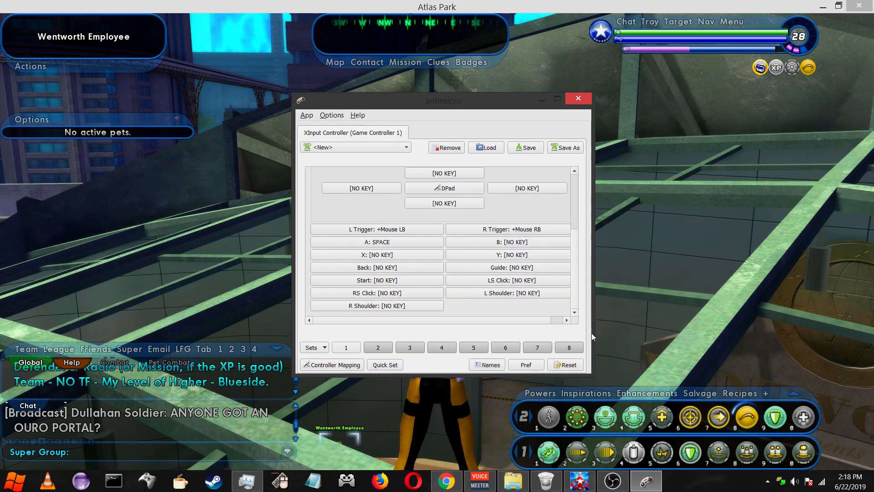
left_click(578, 98)
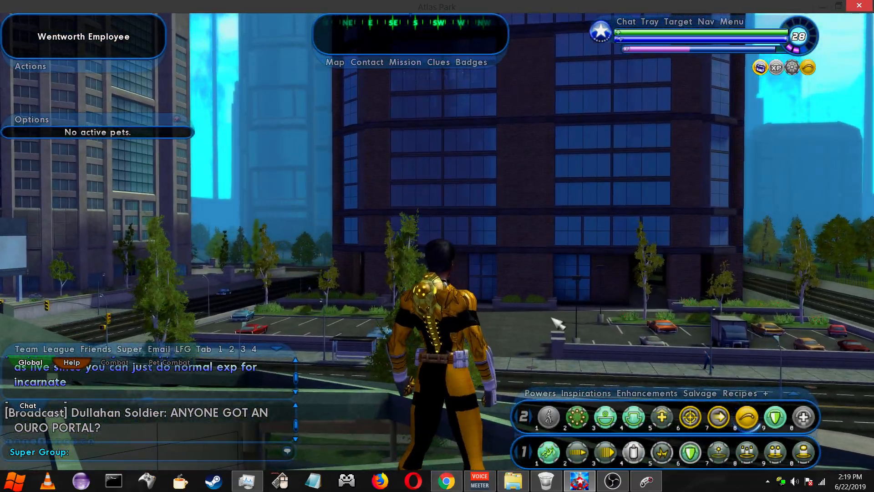
left_click(668, 480)
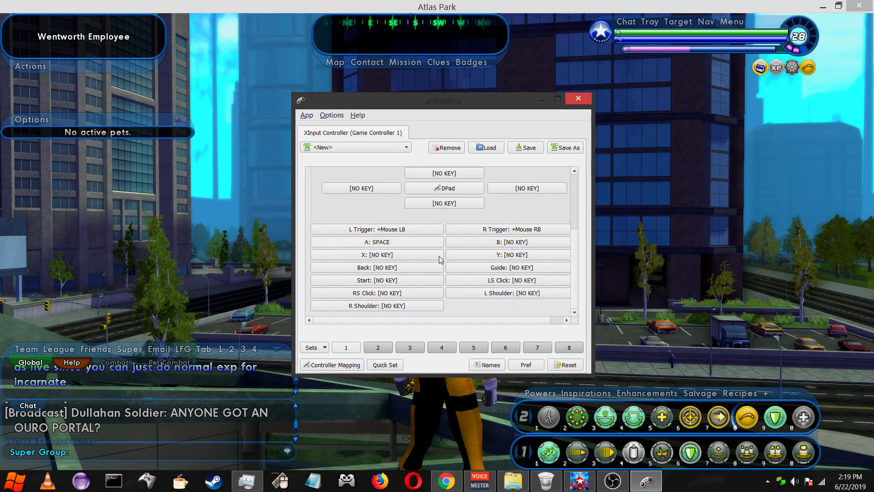
mouse_move(394, 267)
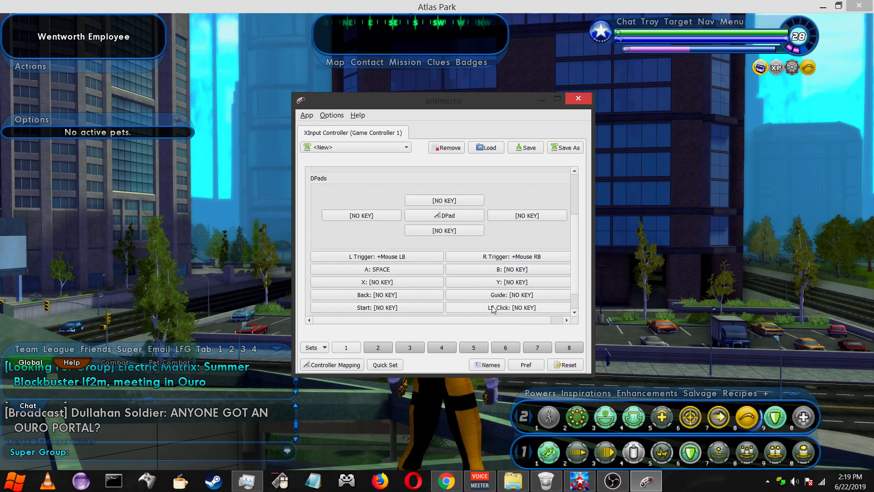
Assign Mouse 5 to L Shoulder and Mouse 4 to R Shoulder from the Mouse choices
scroll("down", 3)
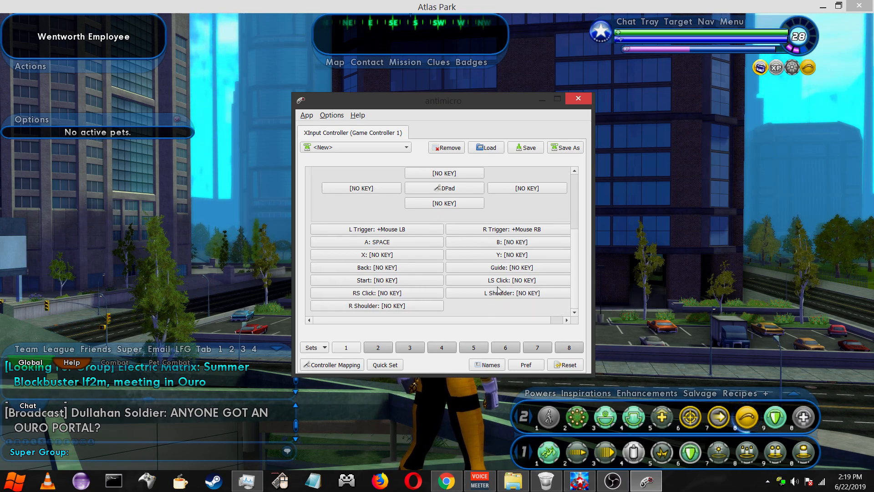
left_click(512, 293)
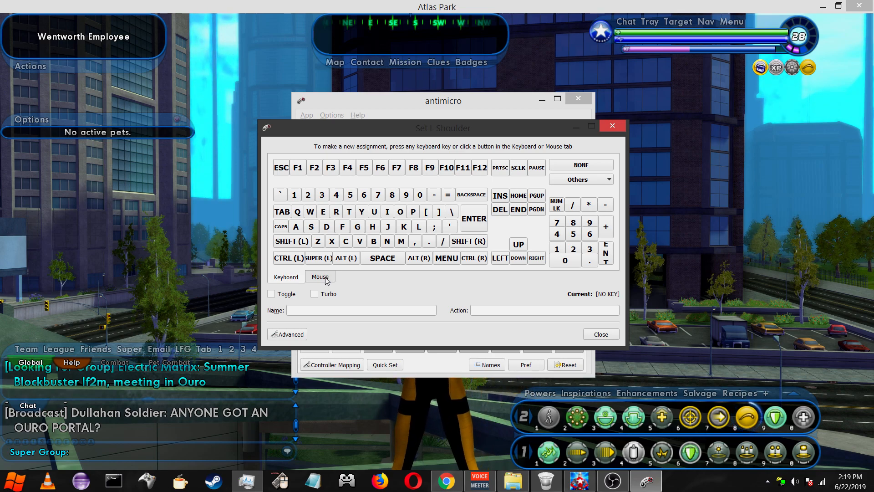
left_click(320, 277)
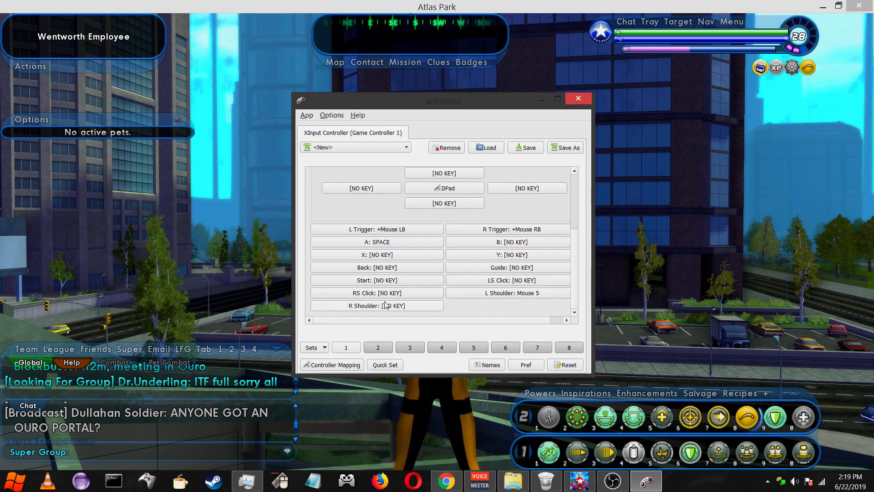
left_click(377, 306)
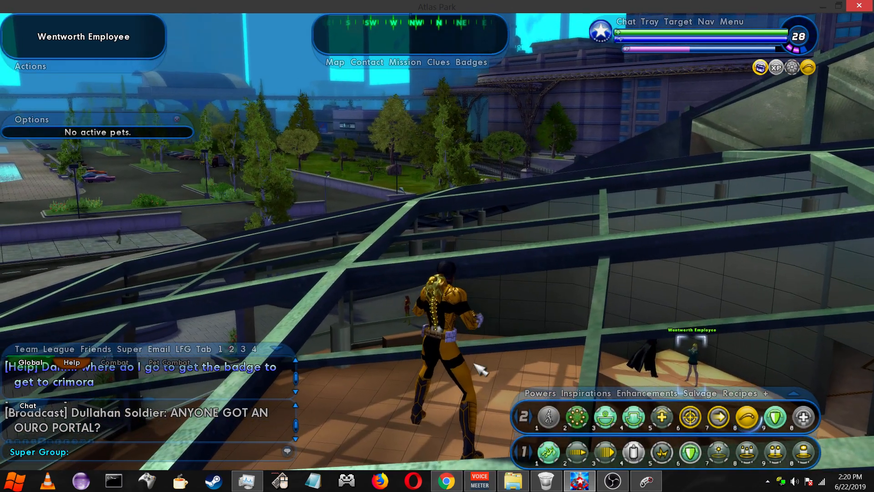
left_click(566, 480)
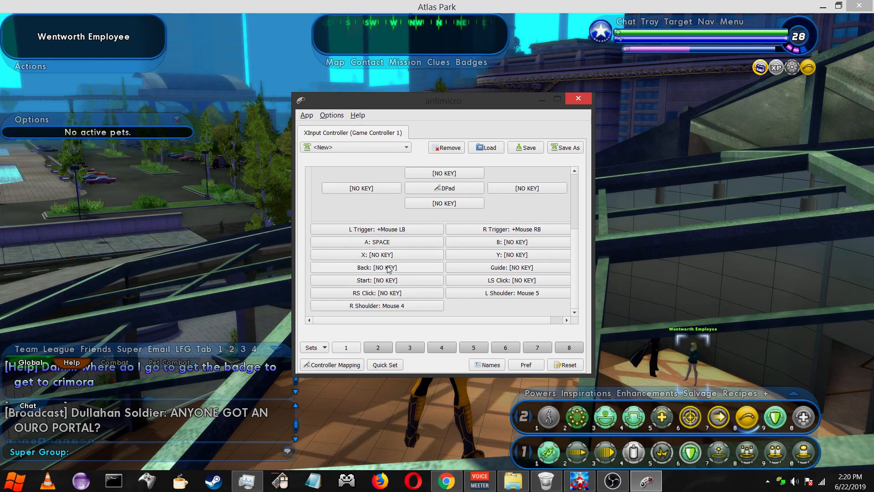
Assign the M key to the Back button
left_click(377, 267)
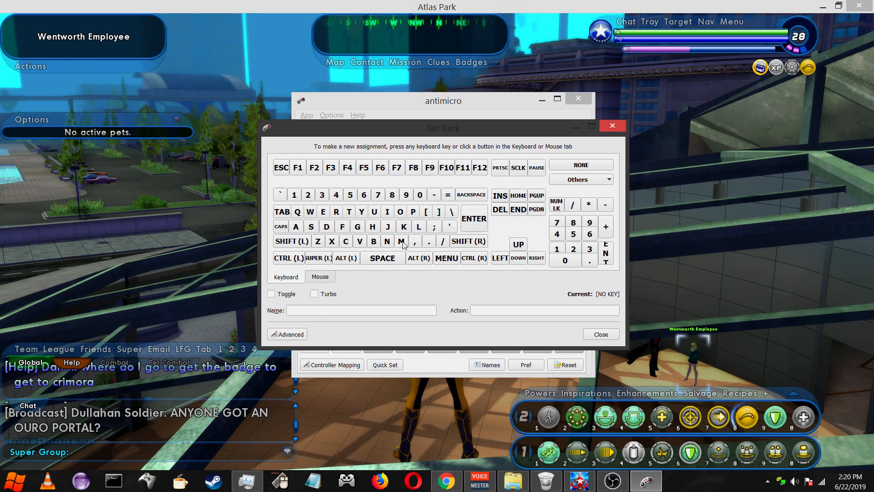
left_click(611, 125)
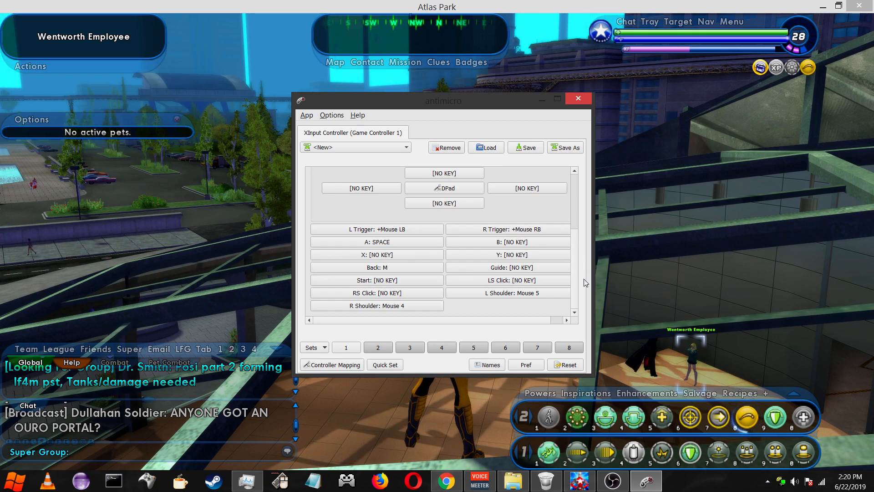
mouse_move(535, 283)
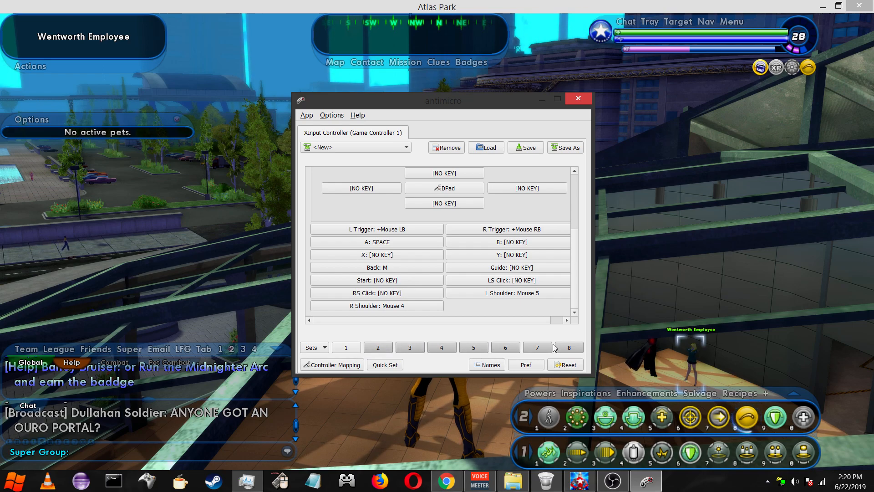
mouse_move(577, 243)
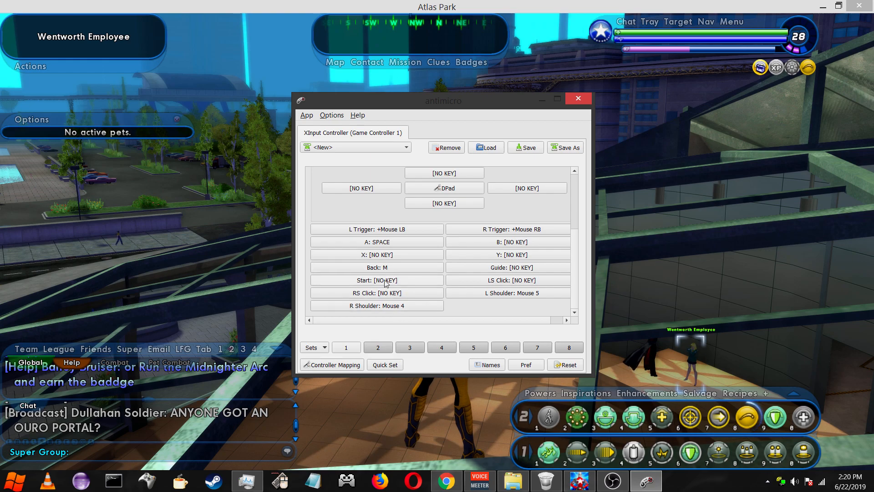
Set Start's advanced Set Selector to Select Set 2 Two Way
left_click(377, 281)
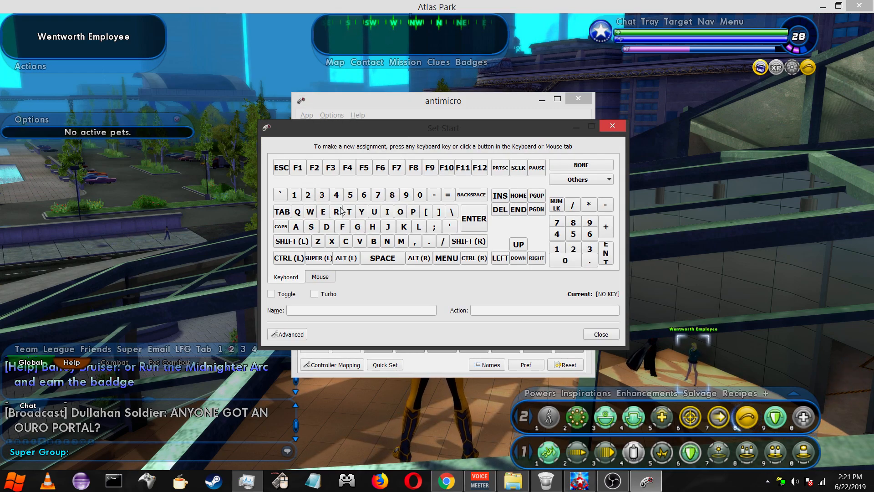
mouse_move(322, 253)
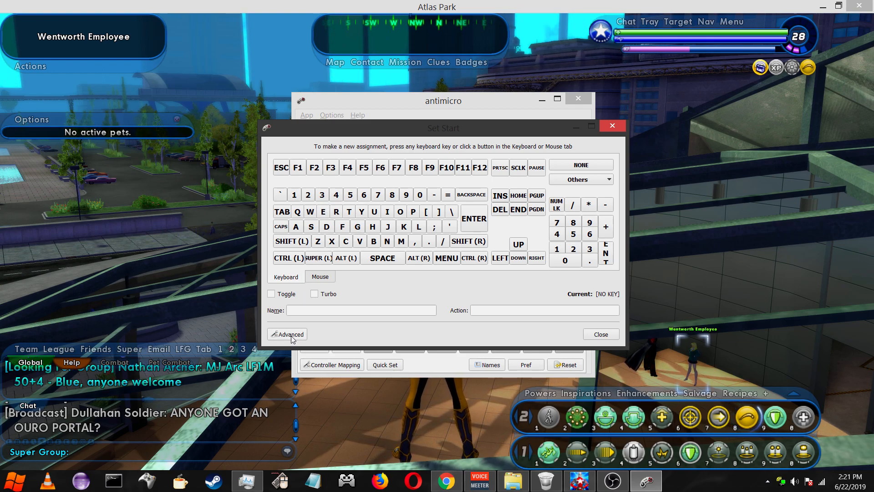
left_click(288, 334)
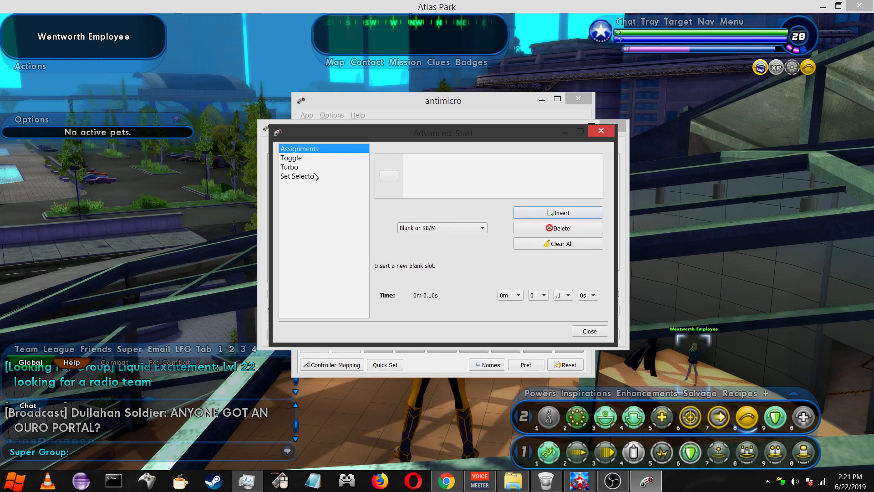
left_click(299, 176)
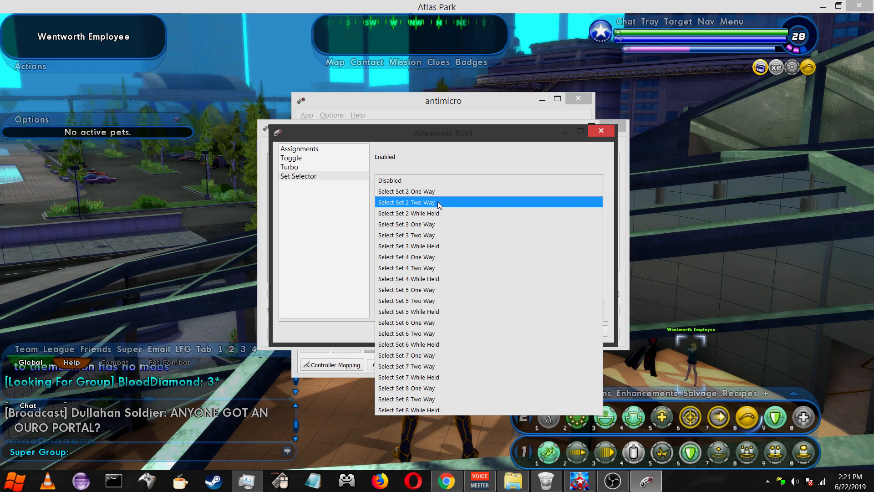
left_click(406, 202)
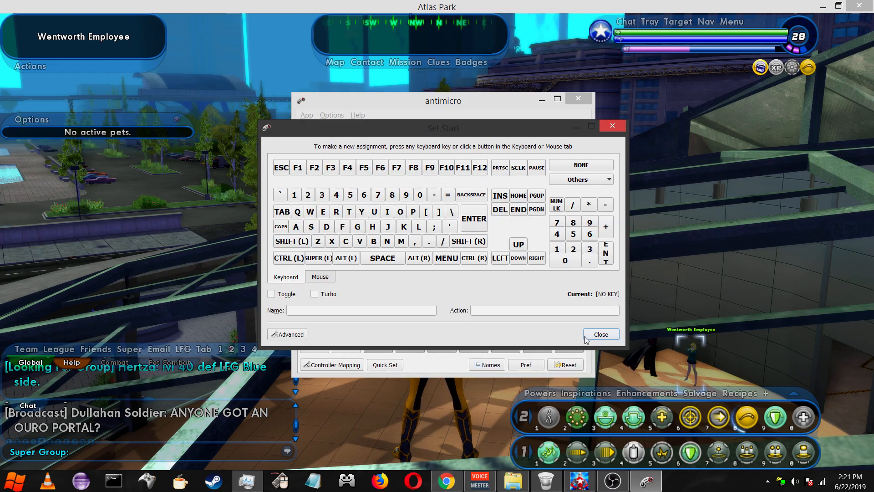
left_click(601, 335)
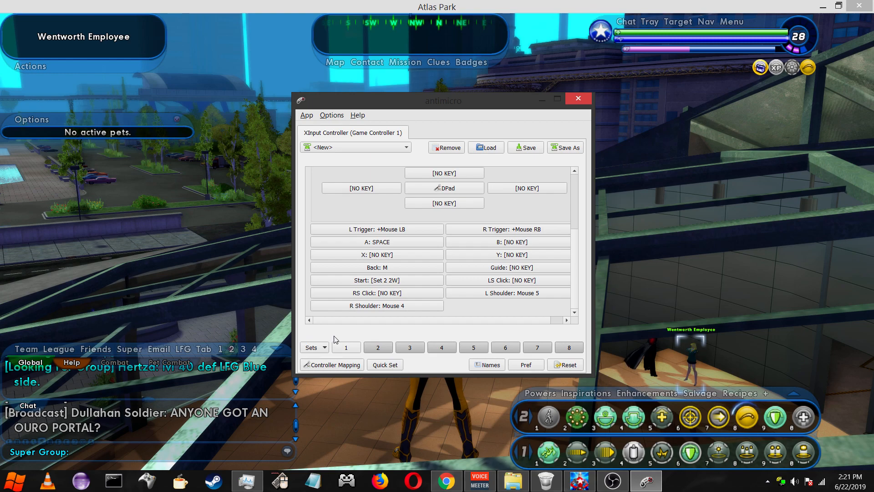
left_click(377, 280)
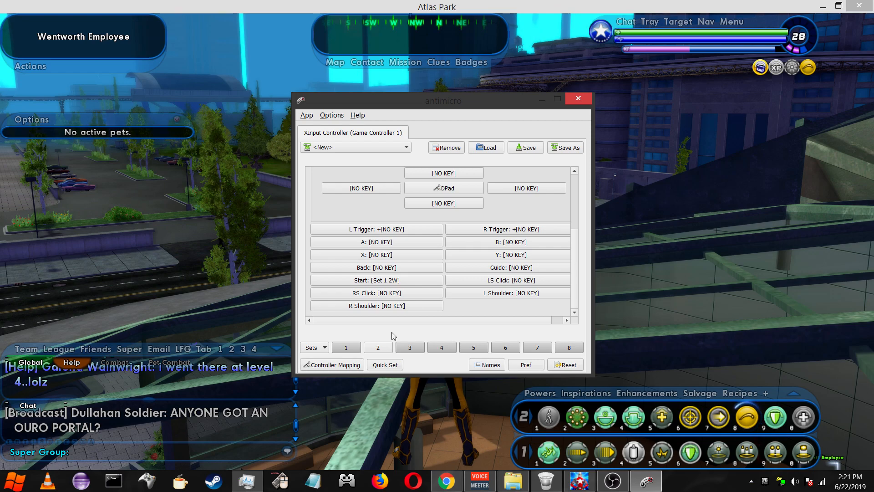
Switch the view to set 1, whose Start, Back, A, shoulder and trigger mappings remain
left_click(346, 348)
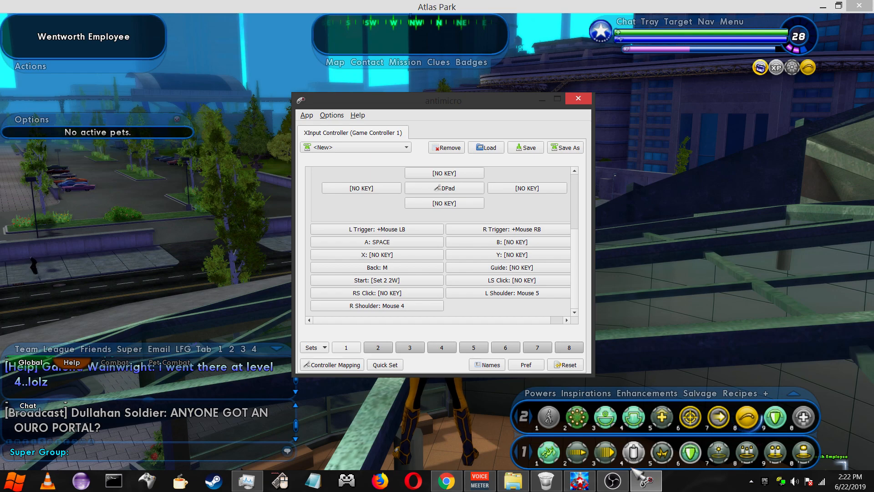
mouse_move(633, 466)
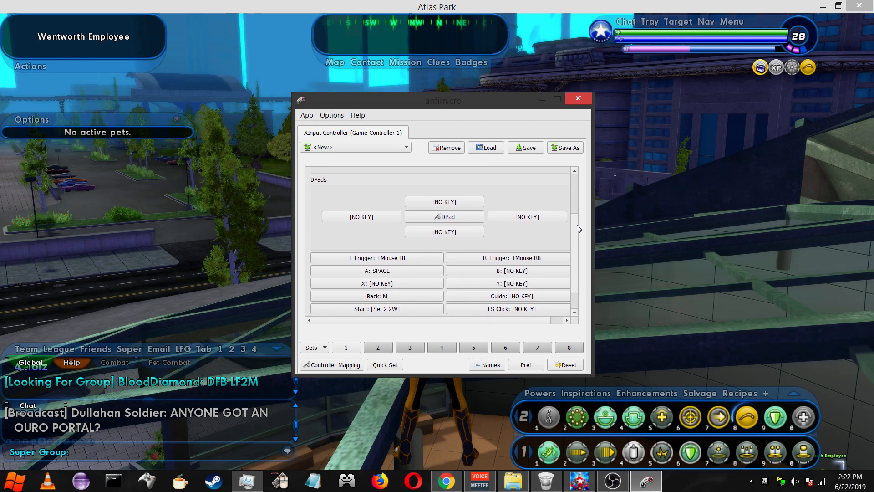
mouse_move(476, 280)
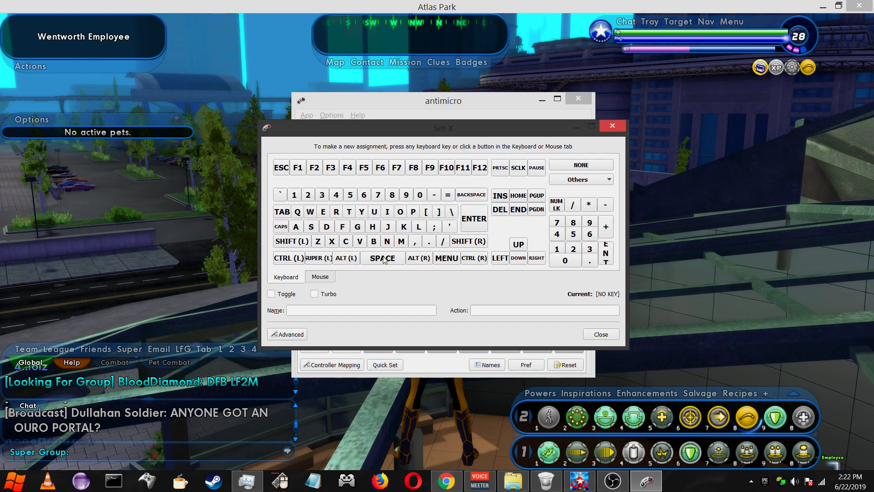
mouse_move(302, 196)
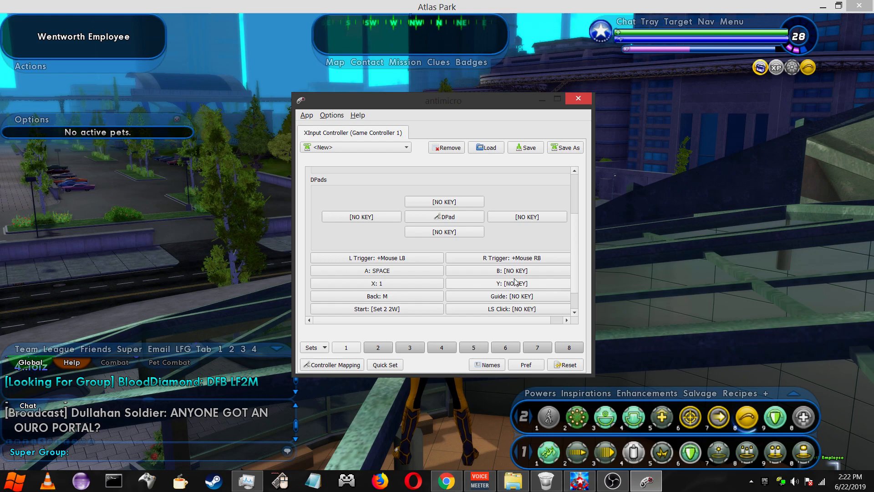
On set 1, map X to 1, Y to 2 and B to 3
left_click(508, 283)
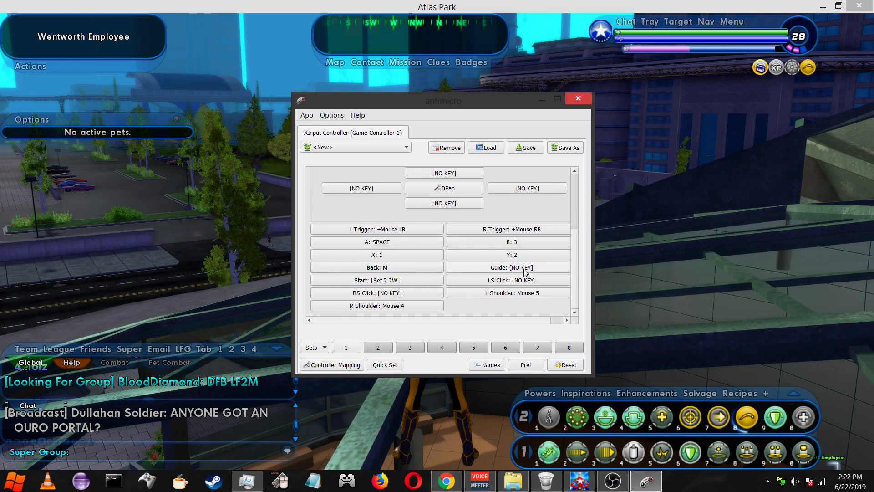
mouse_move(447, 280)
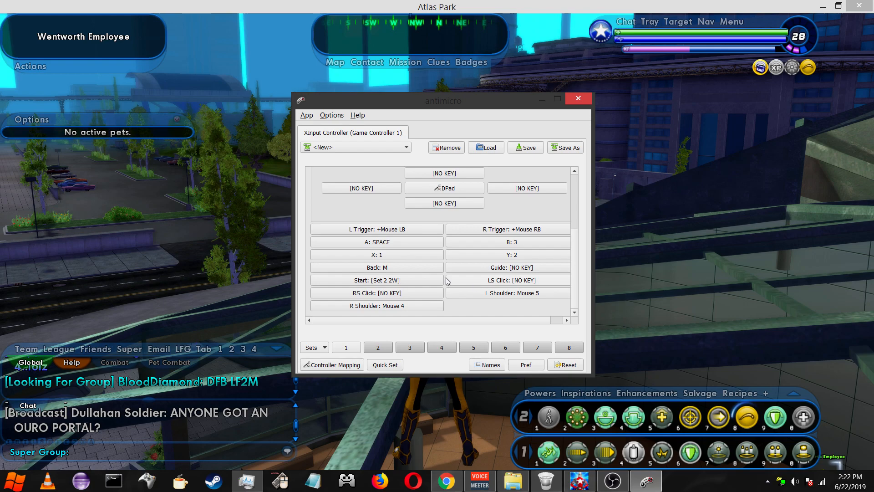
mouse_move(392, 297)
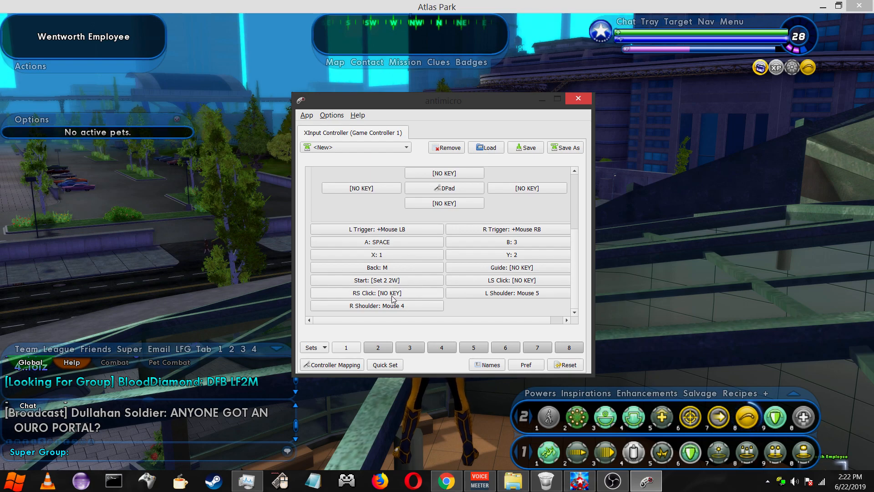
left_click(377, 293)
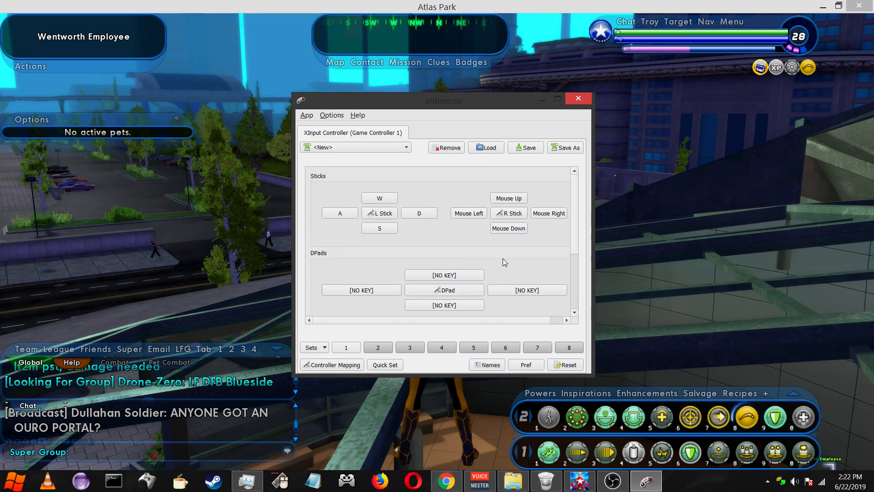
Give set 2's left stick the Keys: W|A|S|D preset
scroll("down", 3)
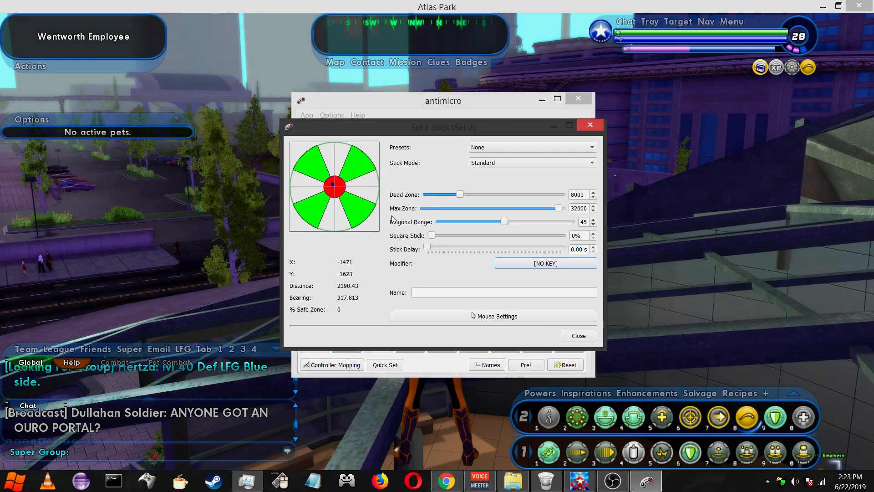
left_click(532, 148)
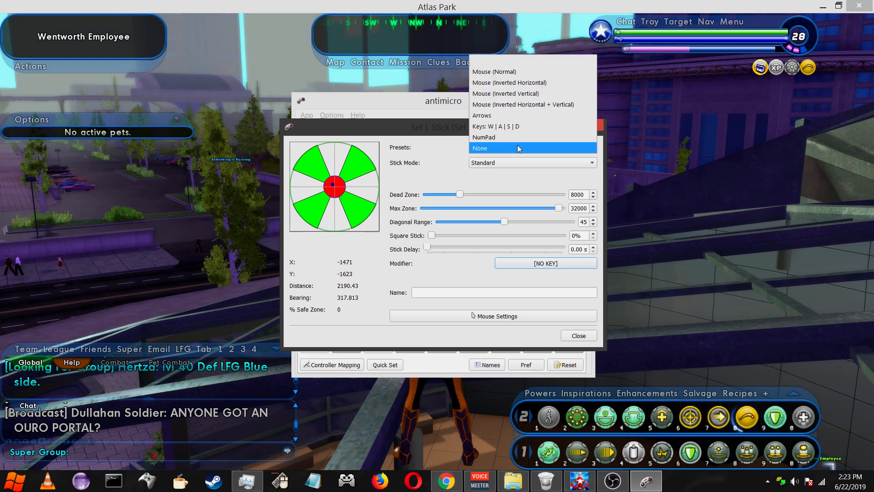
left_click(496, 126)
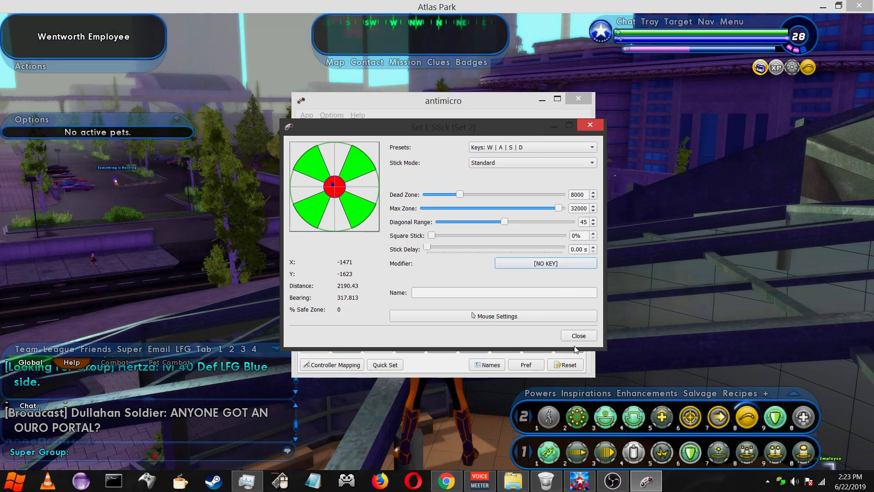
left_click(579, 335)
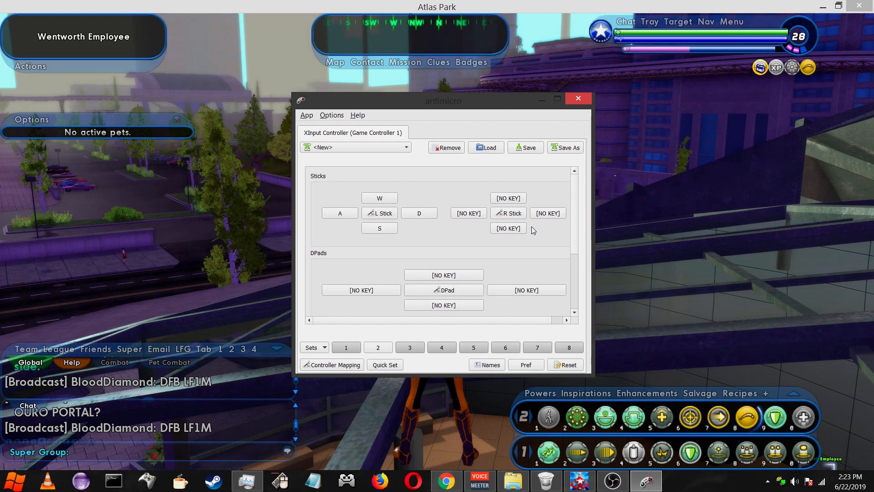
Give set 2's right stick a Mouse movement preset
left_click(508, 213)
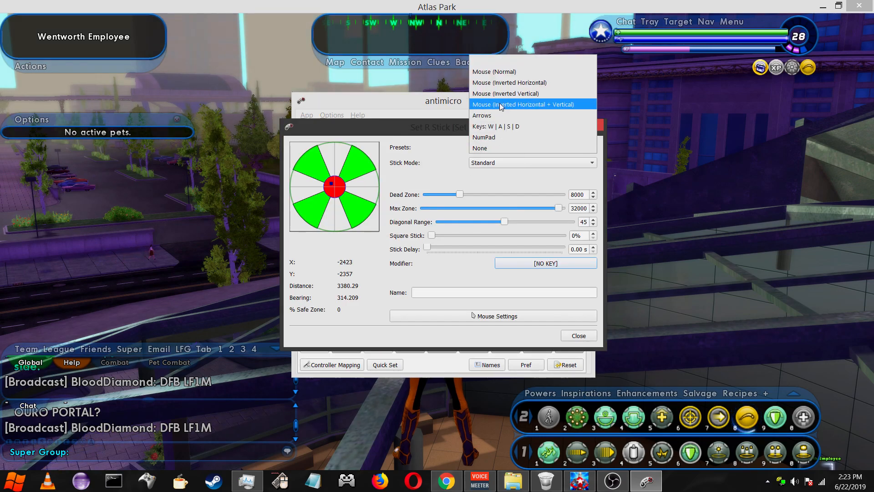
left_click(494, 71)
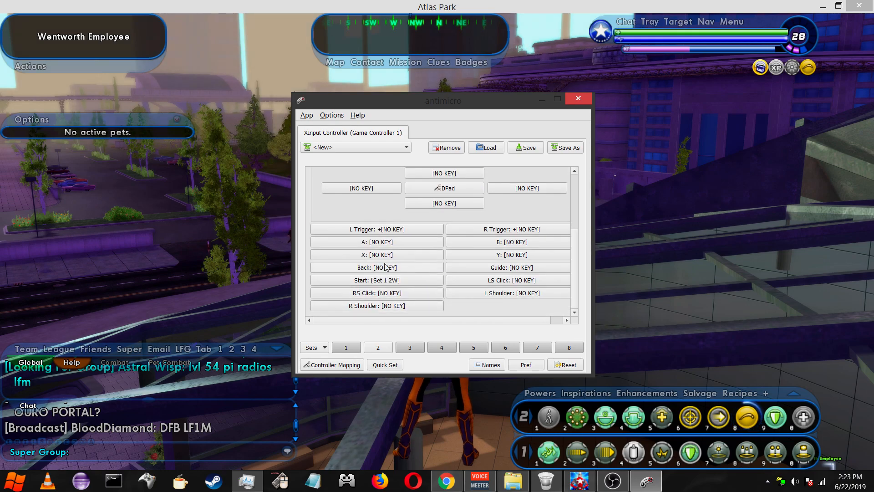
On set 2, assign Space to the A button
left_click(376, 268)
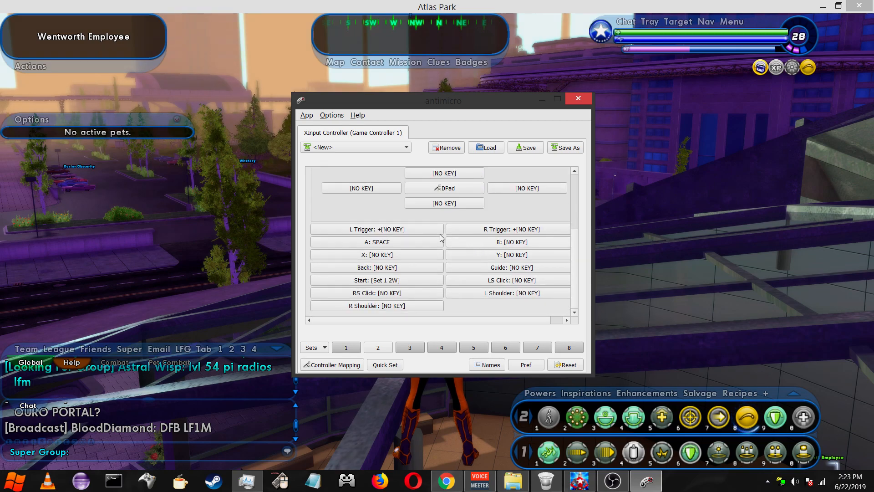
mouse_move(395, 246)
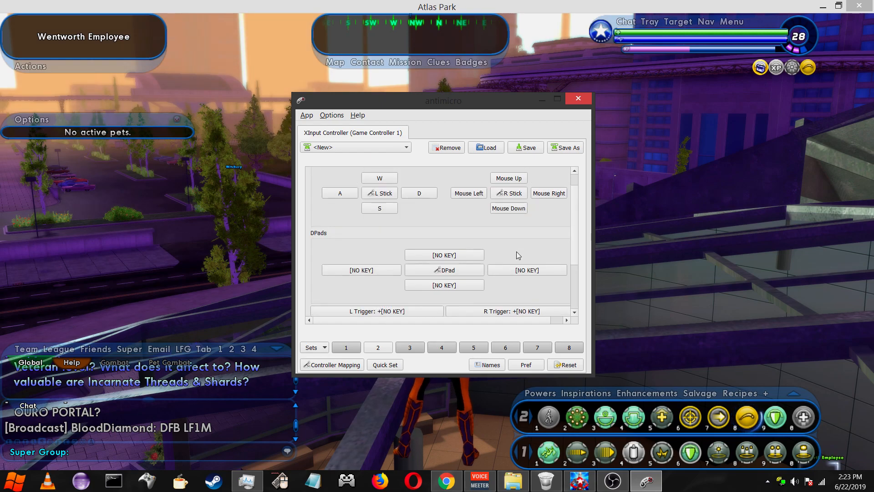
scroll("down", 3)
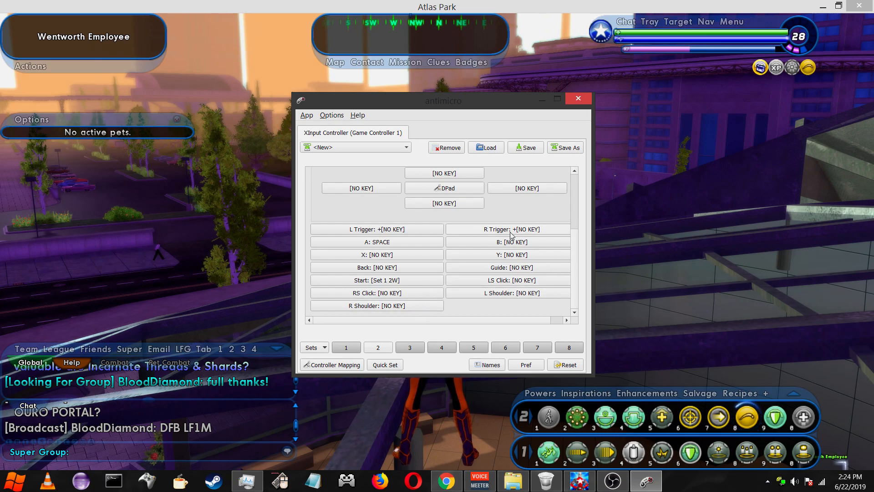
Make set 2's triggers click the mouse buttons and map Back to M
left_click(508, 229)
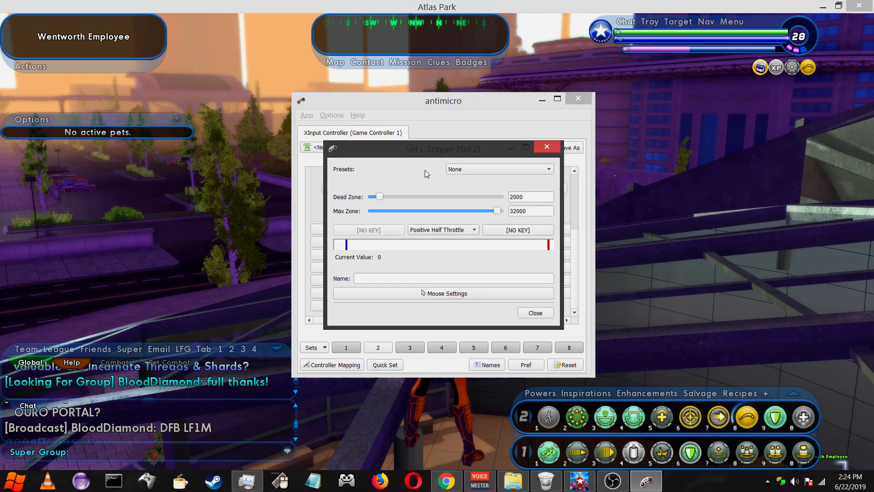
left_click(499, 169)
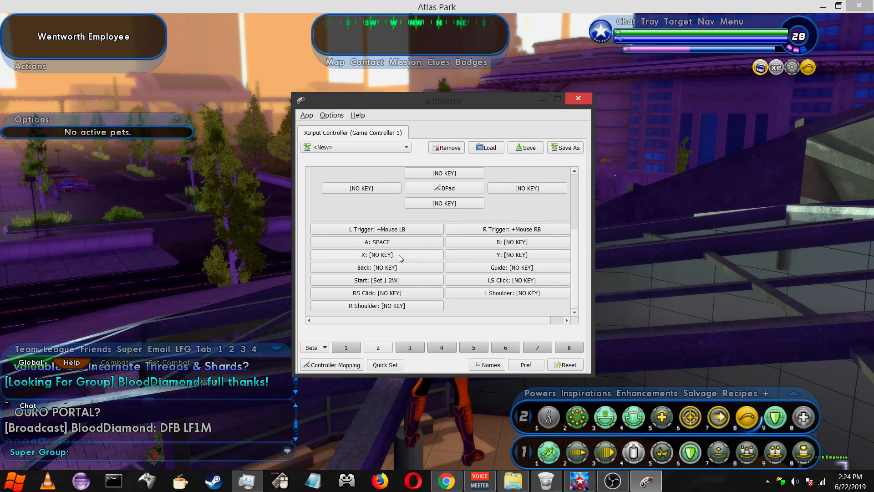
left_click(377, 267)
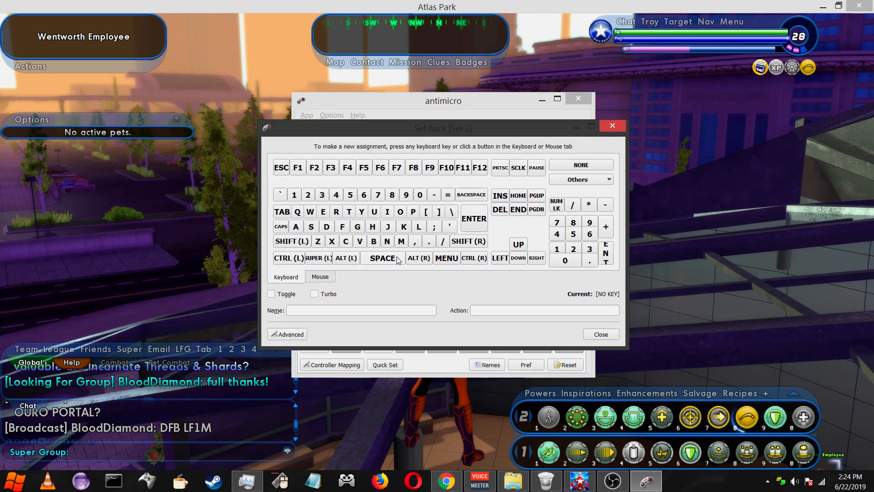
left_click(612, 125)
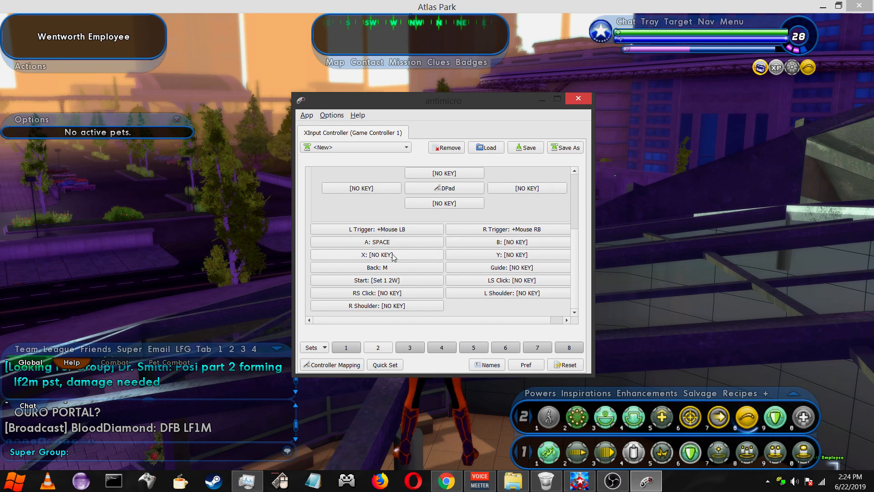
On set 2, map X to 8, B to 0 and Y to 9
left_click(377, 255)
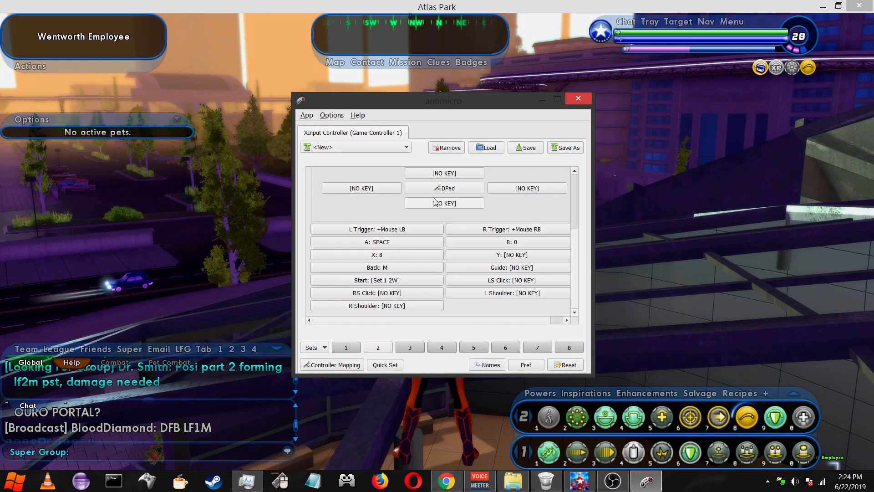
mouse_move(480, 268)
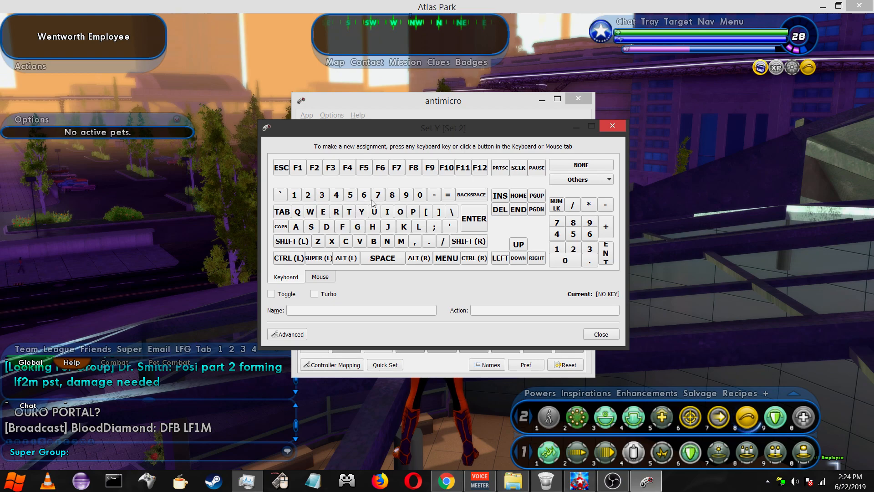
left_click(612, 125)
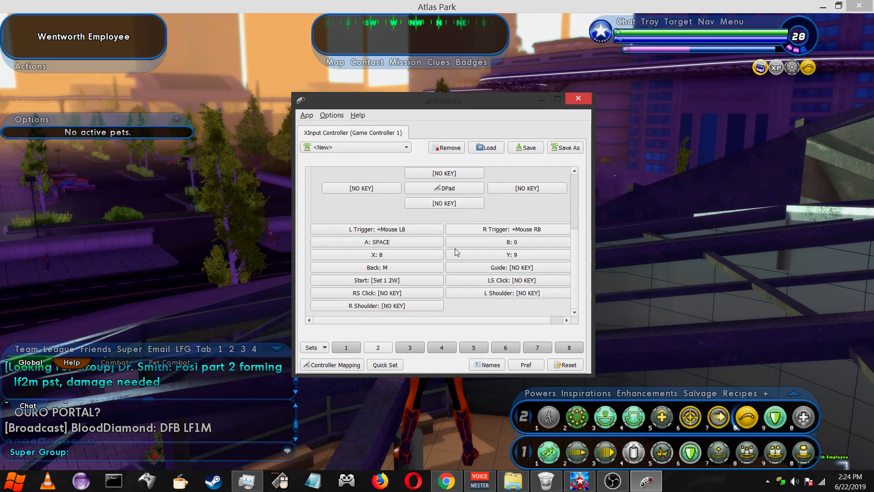
mouse_move(441, 269)
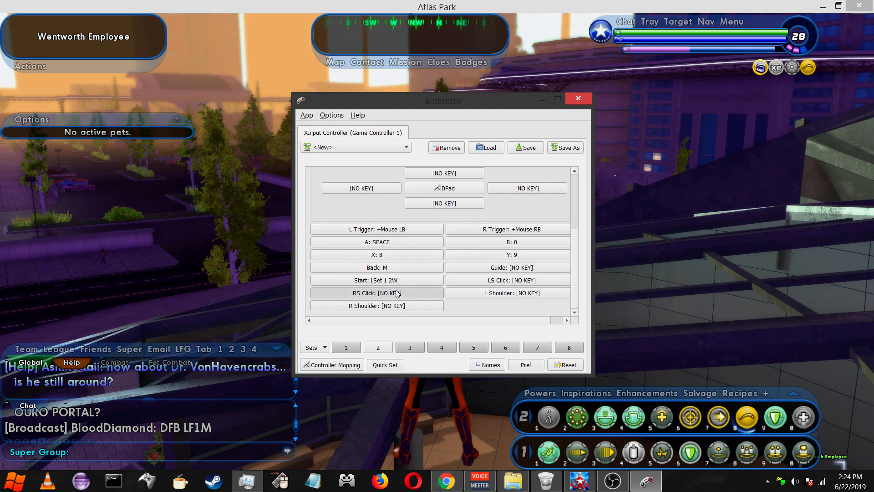
On set 2, map RS Click to 7 and L Shoulder to 6
left_click(377, 293)
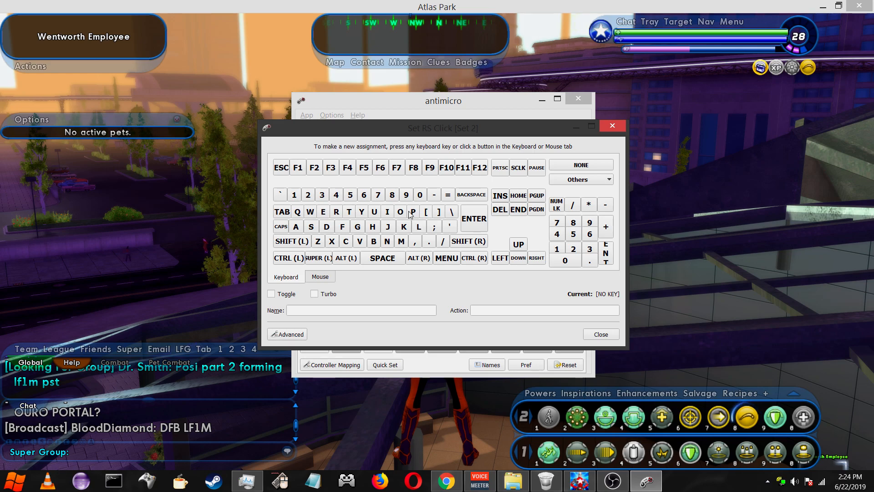
left_click(611, 124)
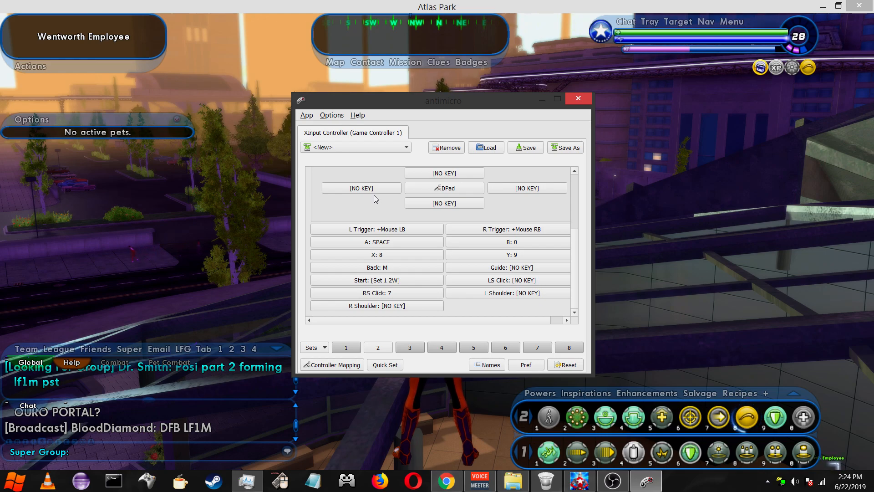
mouse_move(450, 325)
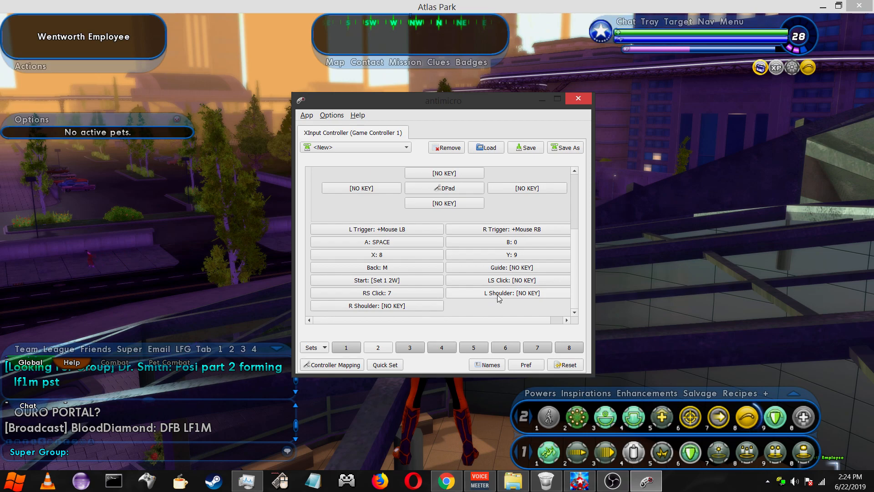
mouse_move(437, 303)
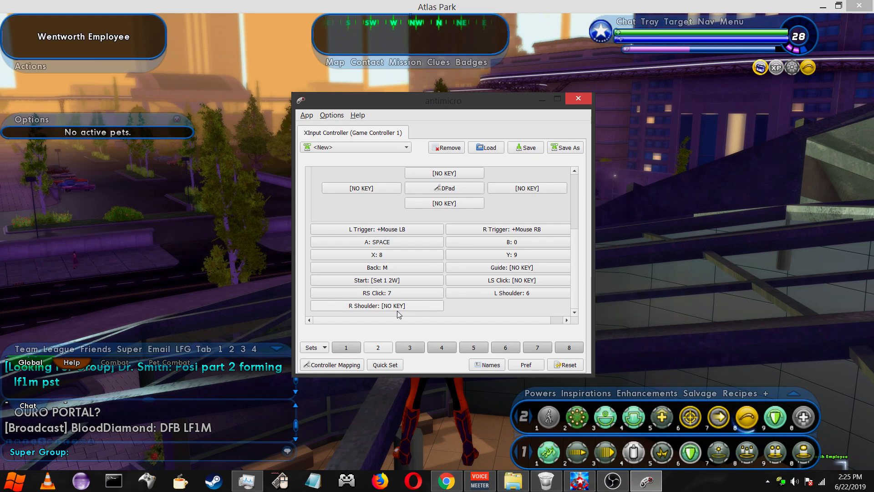
mouse_move(420, 306)
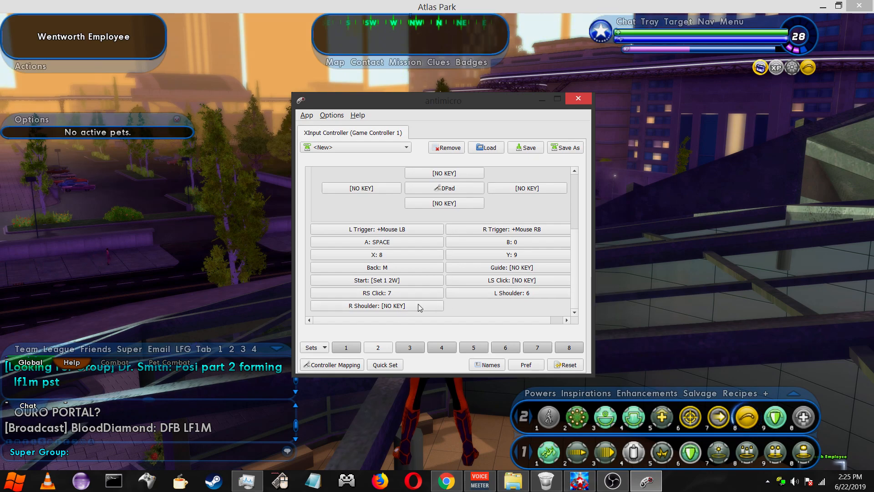
mouse_move(402, 306)
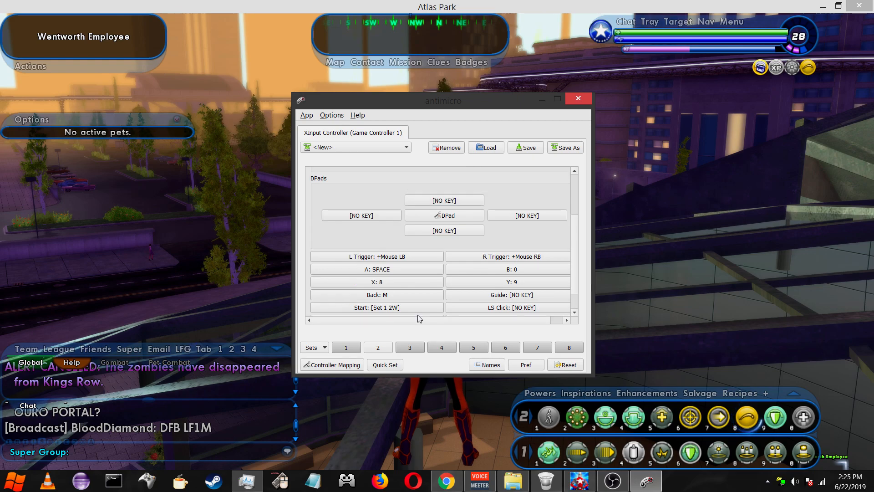
scroll("down", 3)
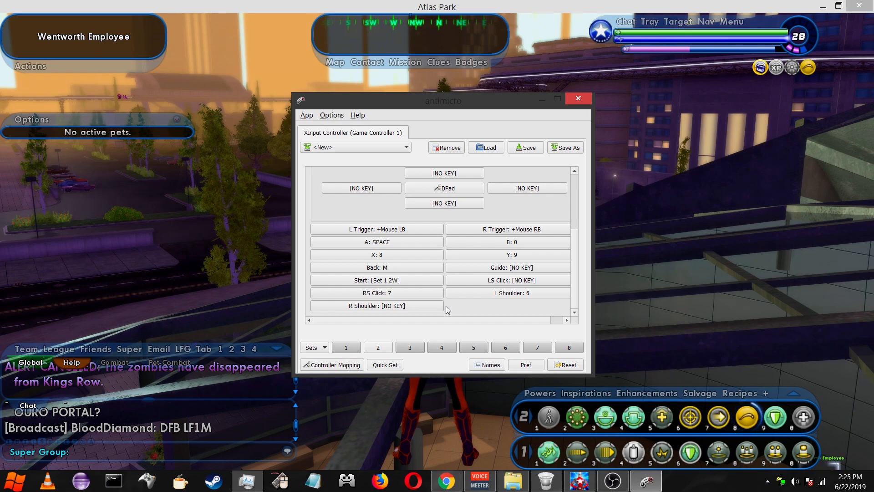
mouse_move(476, 331)
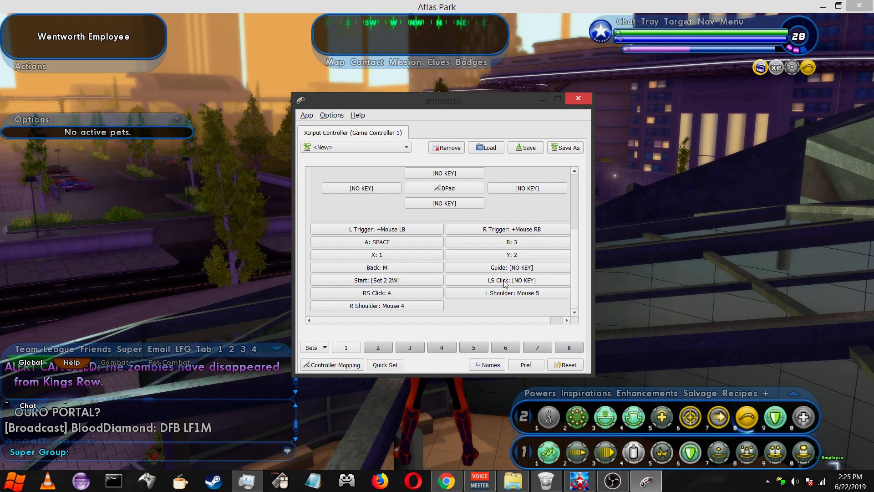
Inspect set 2's LS Click assignment and leave it unassigned
left_click(507, 280)
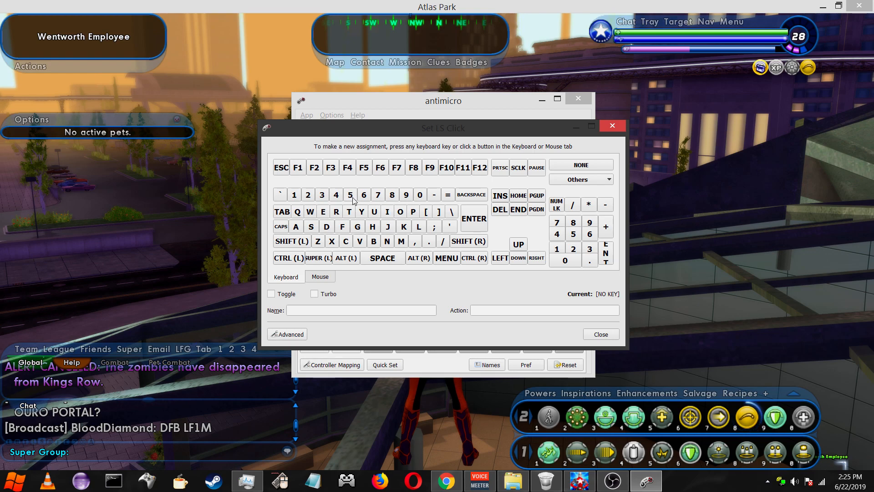
left_click(611, 125)
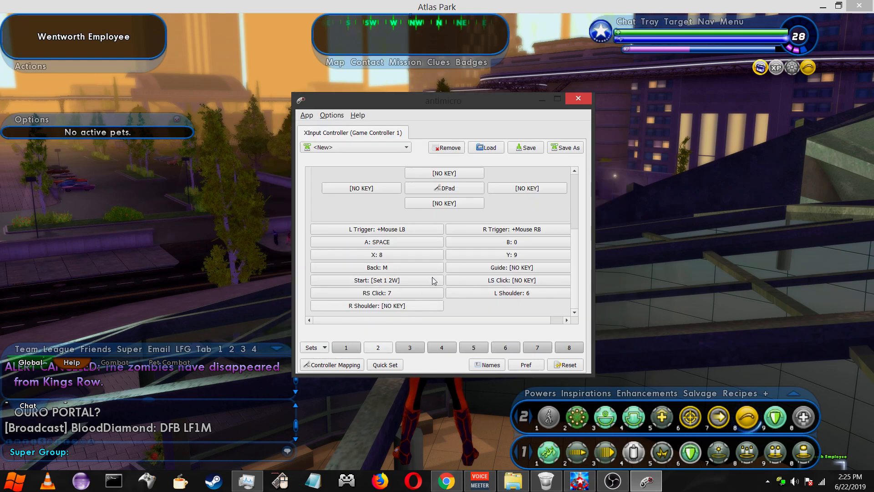
mouse_move(632, 283)
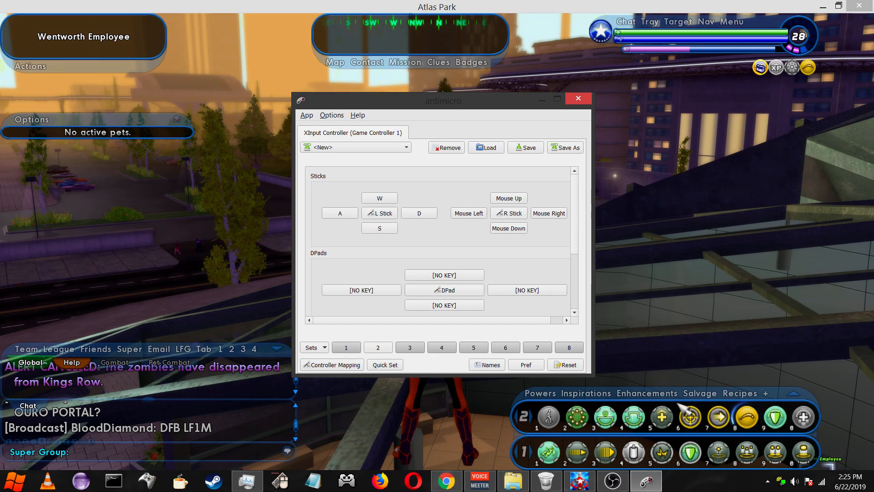
left_click(578, 99)
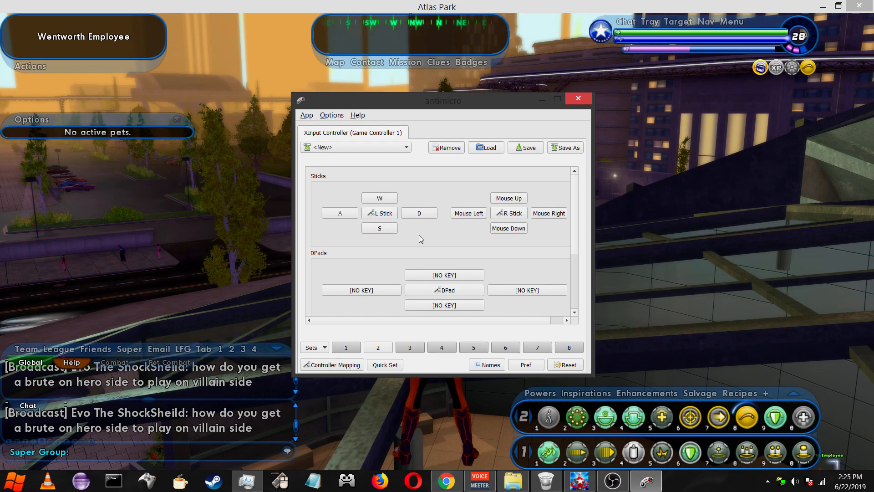
Bring up set 2's Back button assignment, currently M
scroll("down", 3)
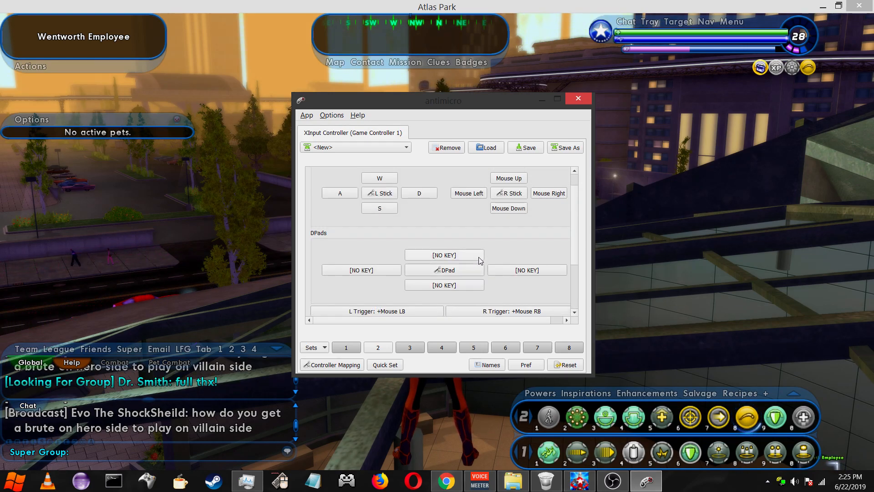
scroll("down", 3)
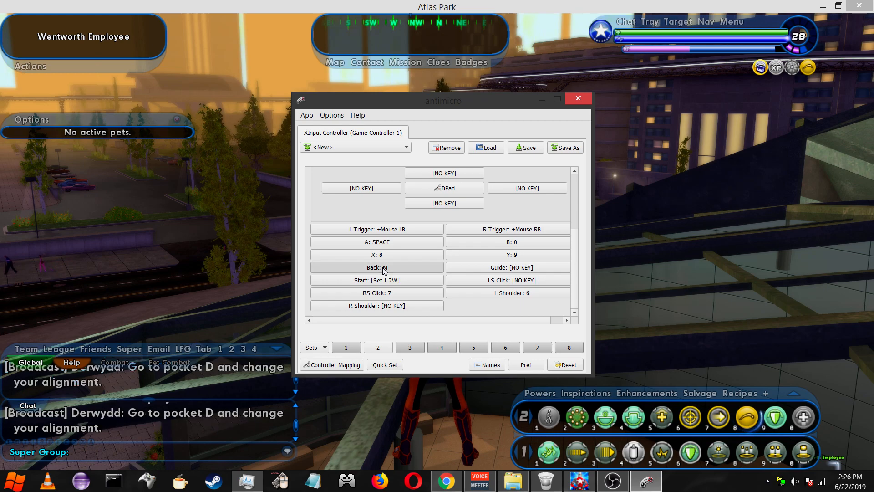
left_click(377, 268)
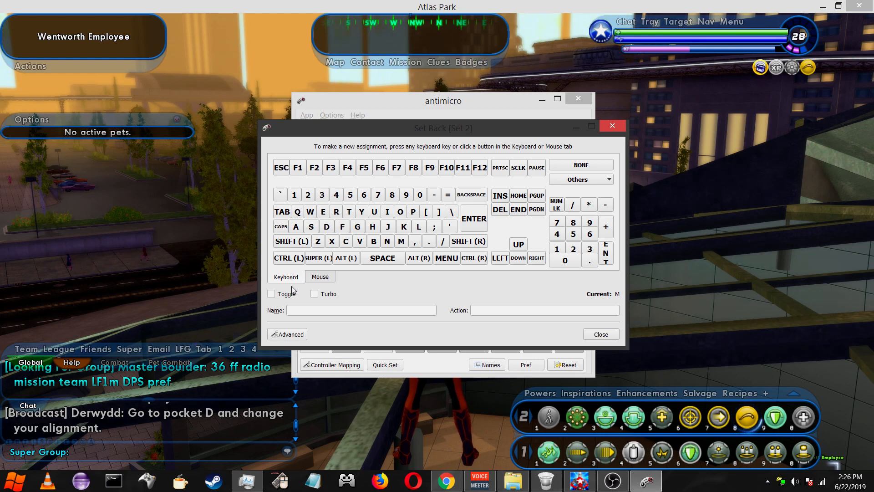
Using Advanced slots, change set 2's Back from M to CTRL+7
left_click(361, 309)
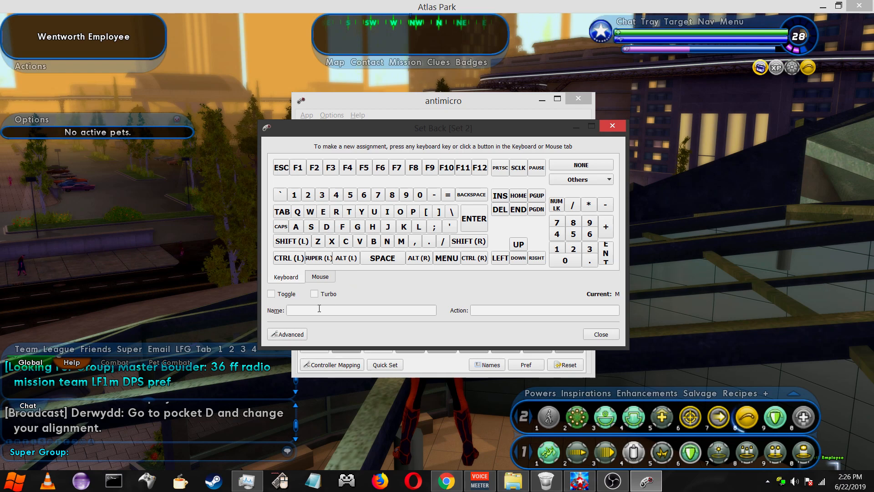
left_click(287, 334)
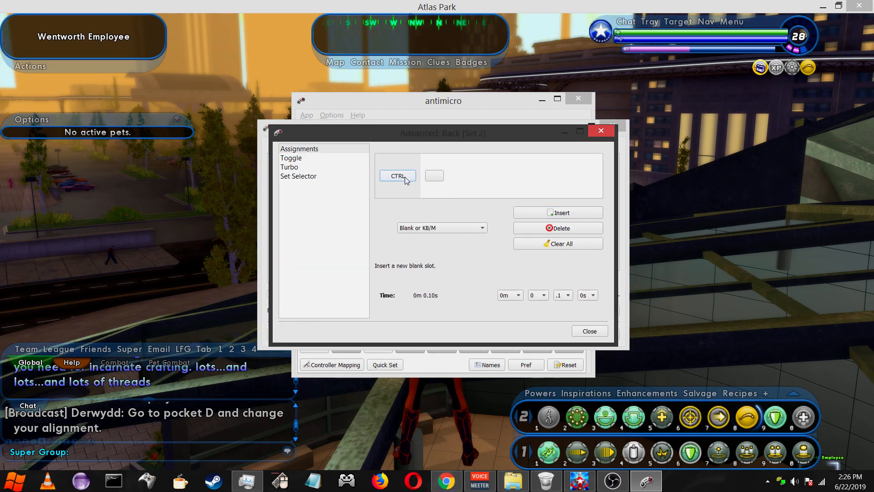
left_click(434, 176)
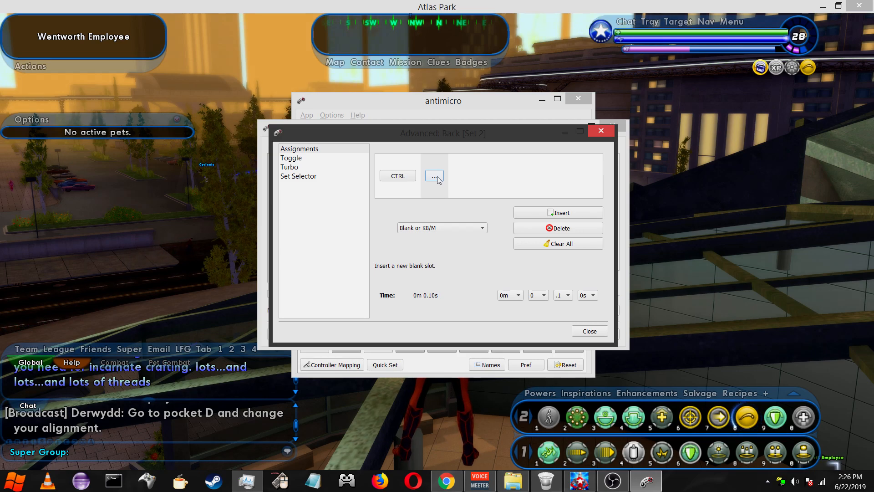
left_click(435, 175)
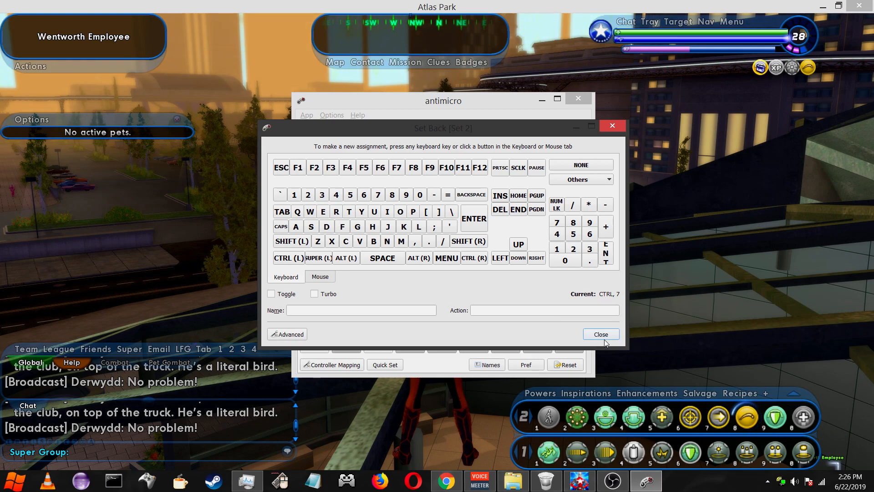
left_click(600, 334)
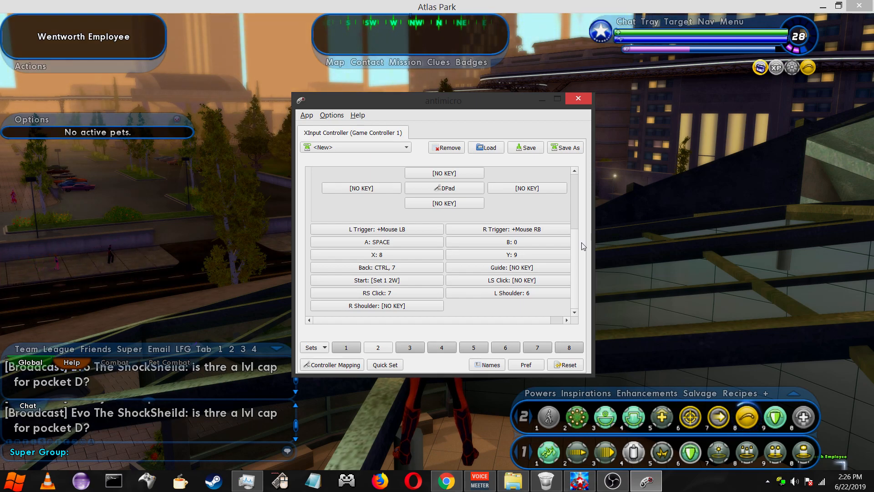
mouse_move(579, 233)
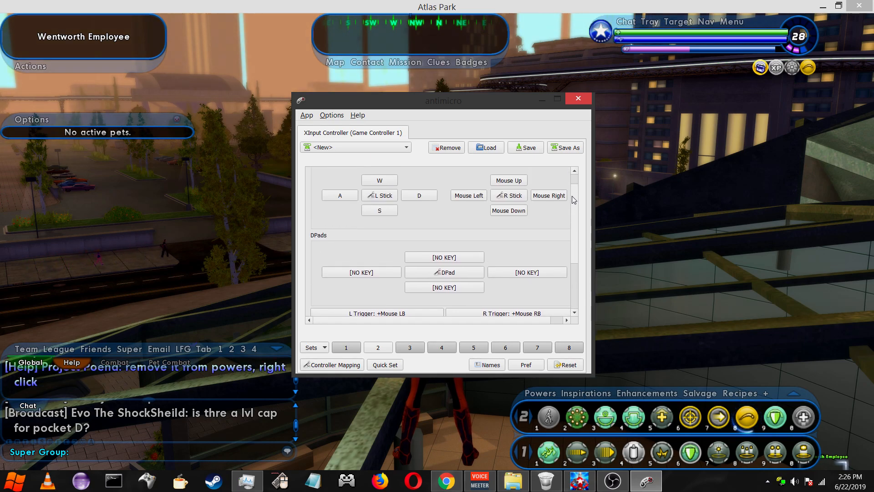
Using Advanced slots, assign CTRL+5 to set 2's R Shoulder
scroll("down", 3)
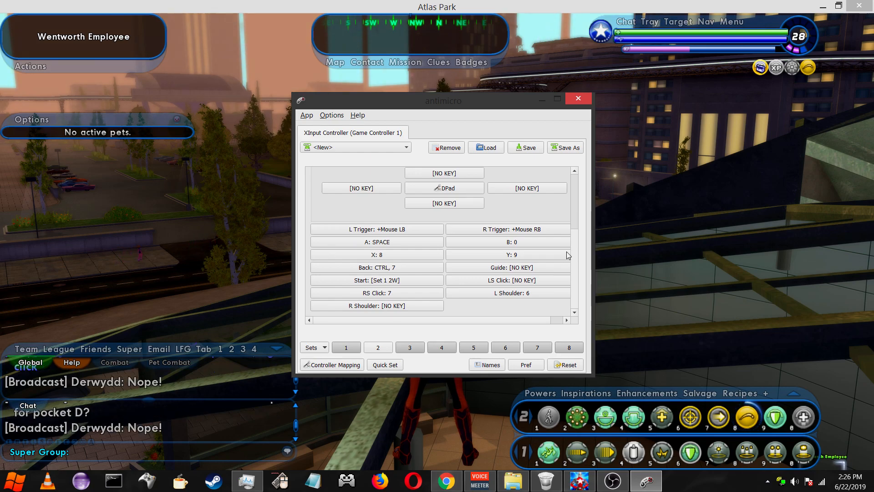
left_click(377, 306)
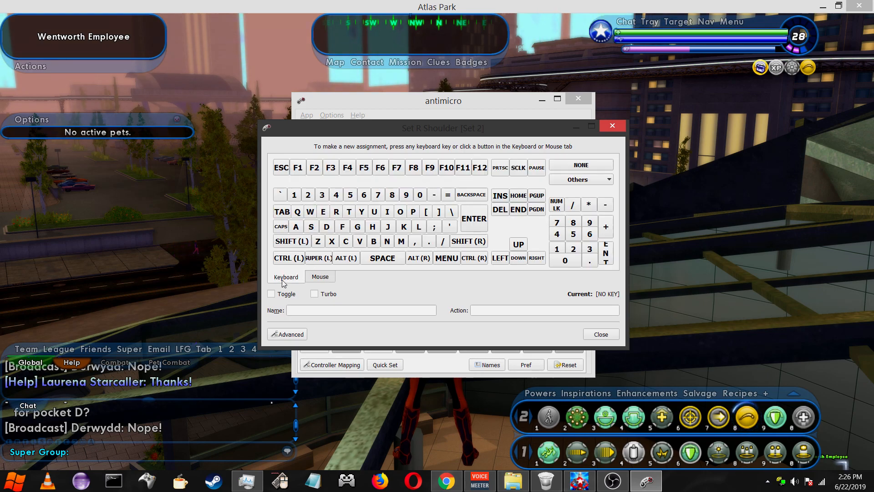
left_click(287, 334)
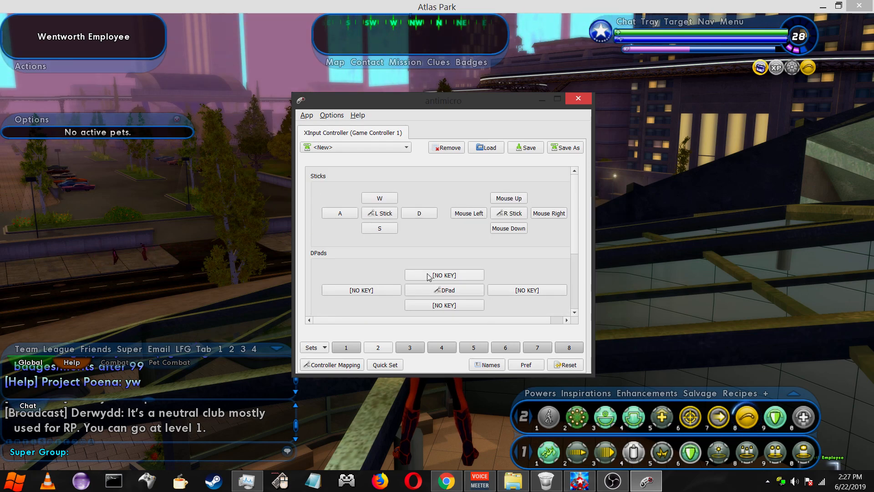
mouse_move(382, 289)
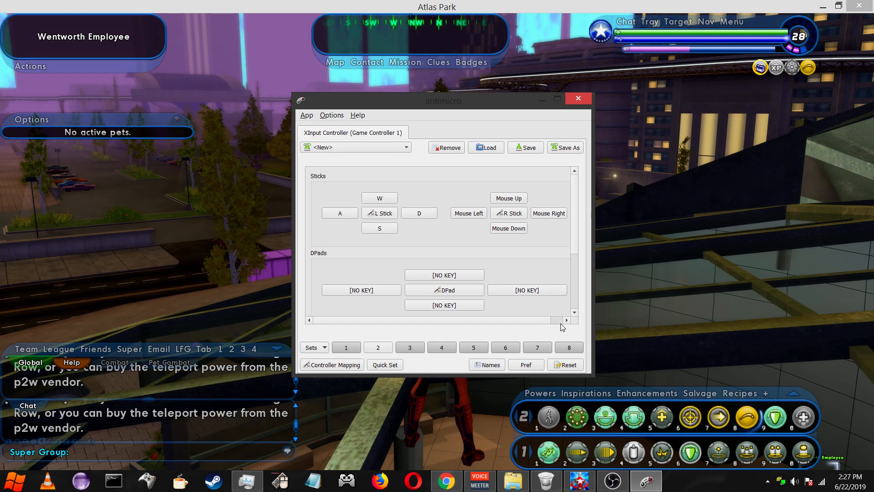
scroll("down", 3)
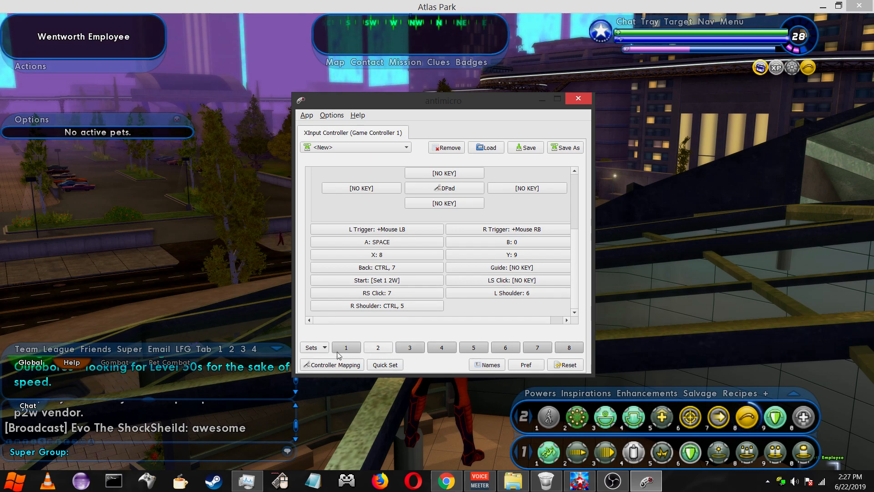
left_click(378, 347)
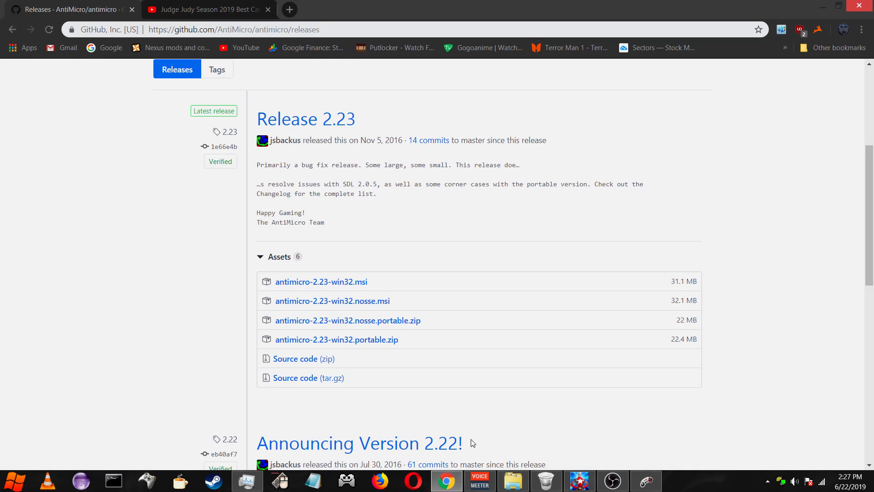
mouse_move(291, 10)
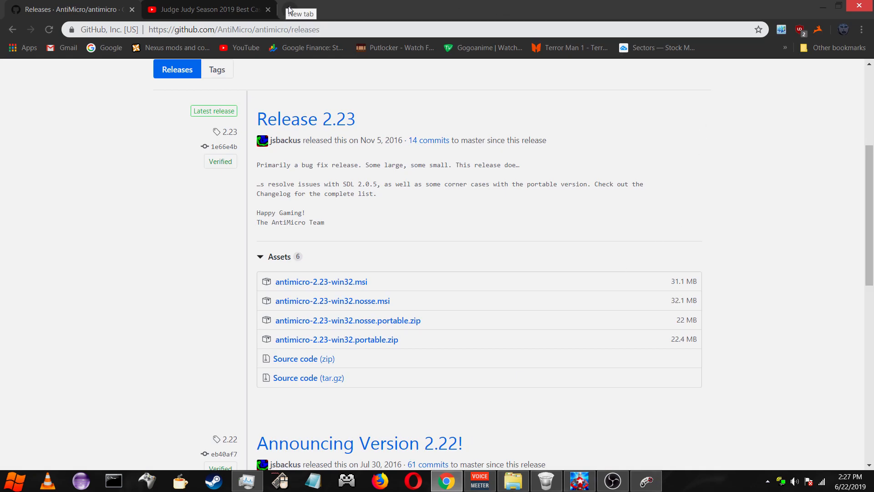
mouse_move(331, 12)
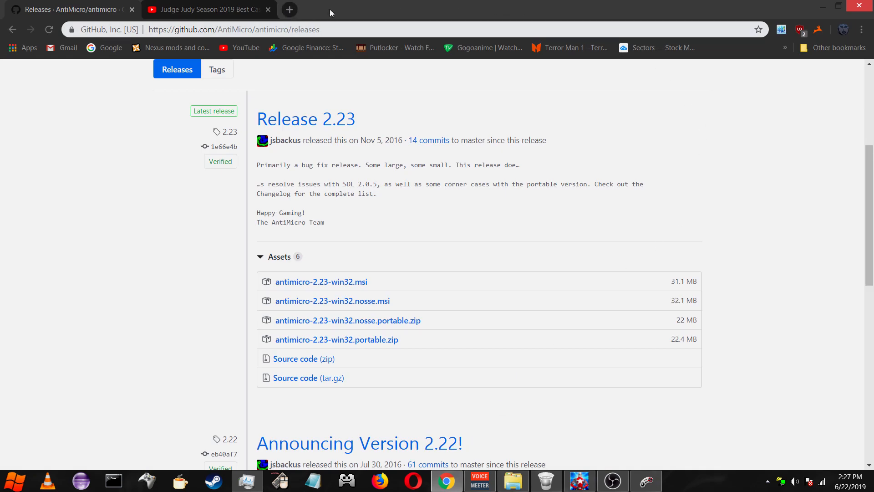
mouse_move(318, 86)
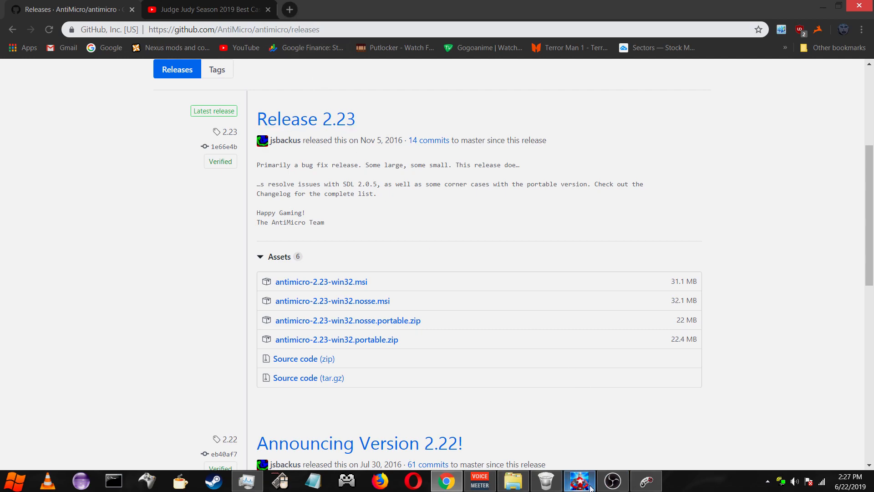
mouse_move(512, 484)
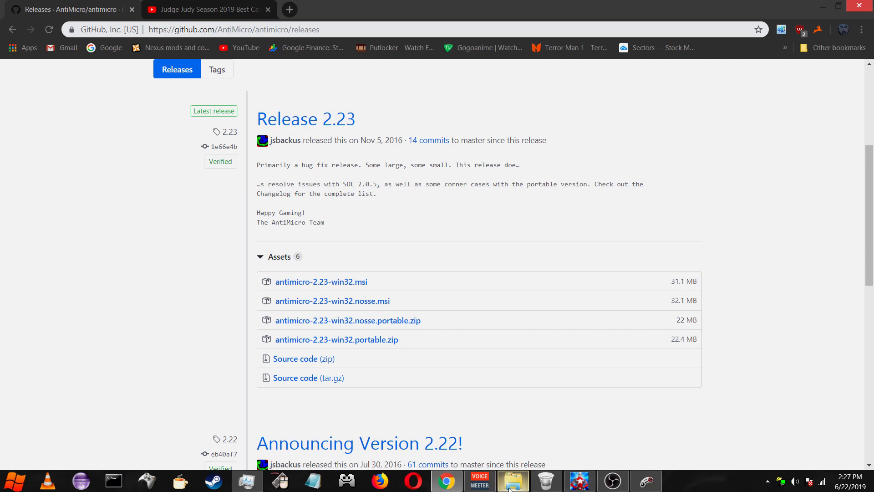